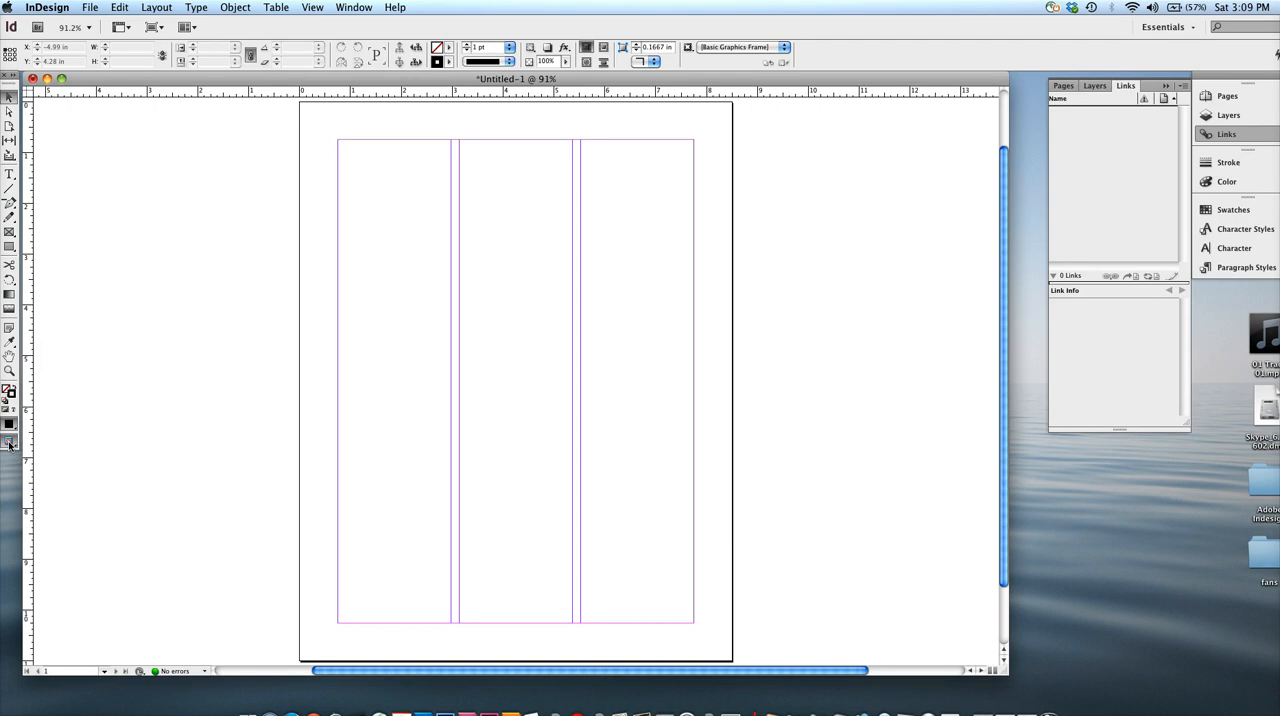
Set the screen mode to Preview from the Tools panel's Screen Mode menu.
left_click(10, 443)
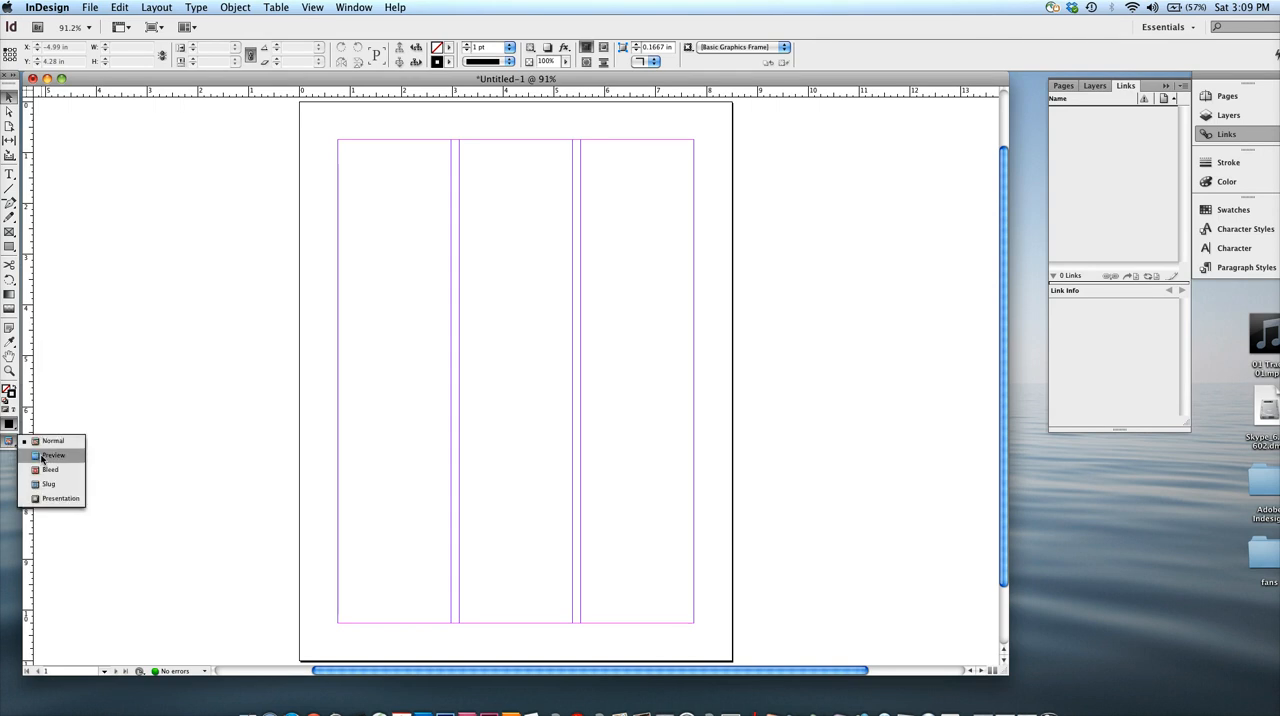
left_click(53, 455)
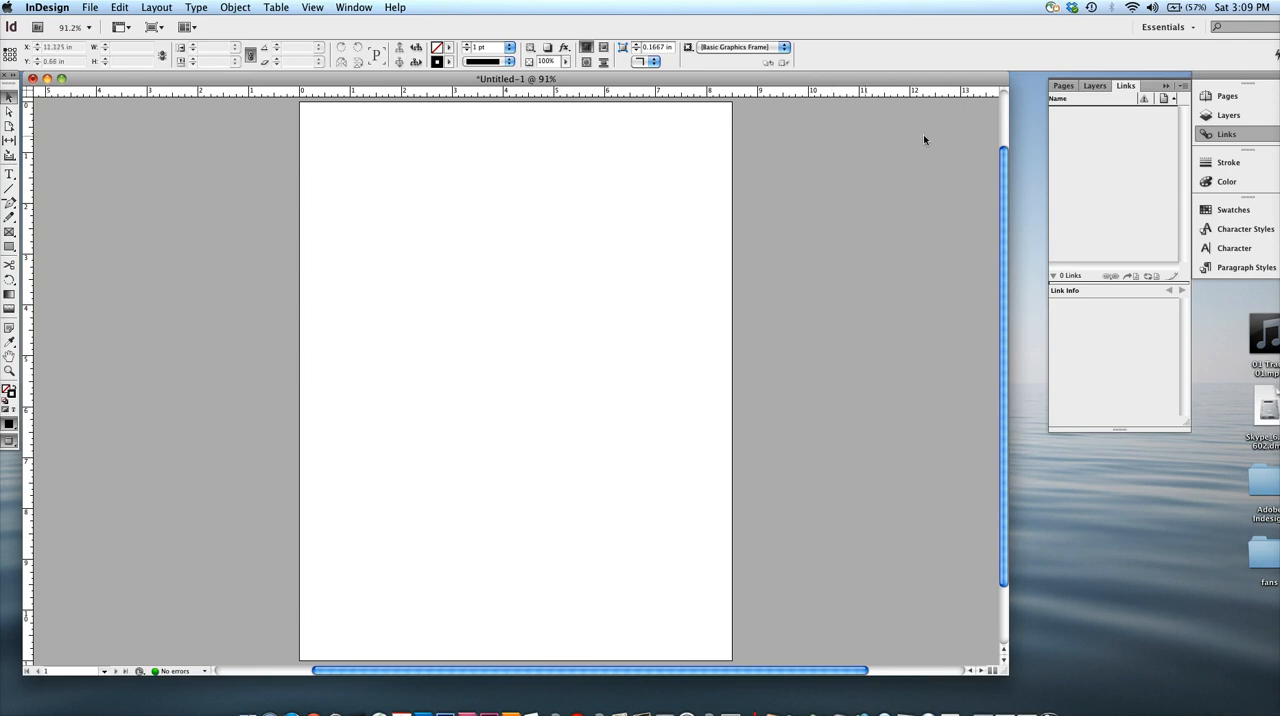
mouse_move(475, 274)
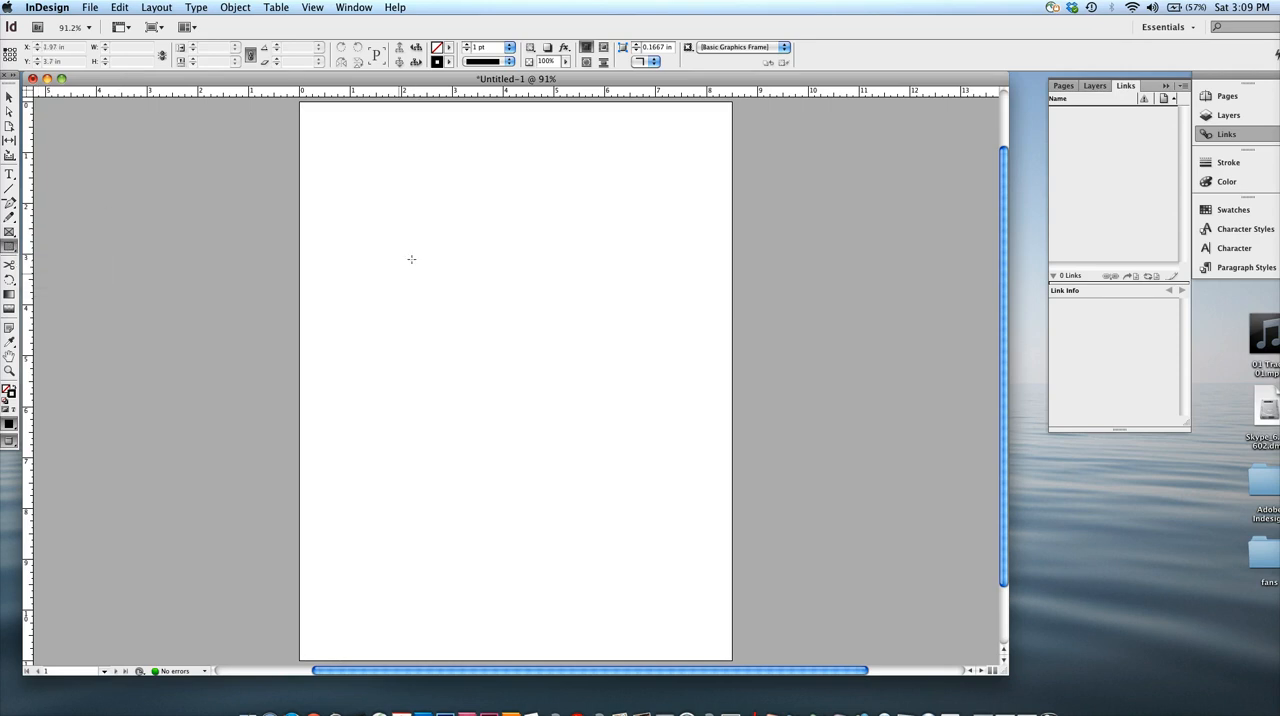
Draw an empty rectangle frame and marquee-select it on the pasteboard right of the page.
left_click(10, 440)
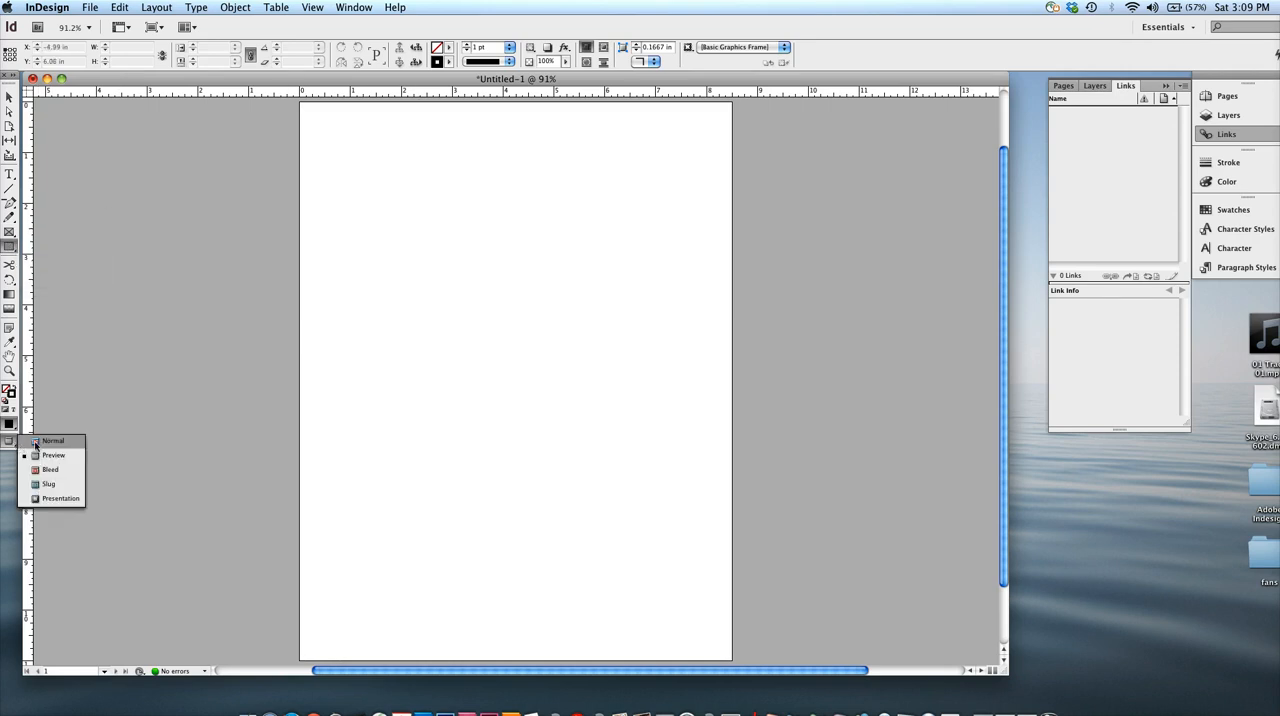
left_click_drag(432, 263, 621, 422)
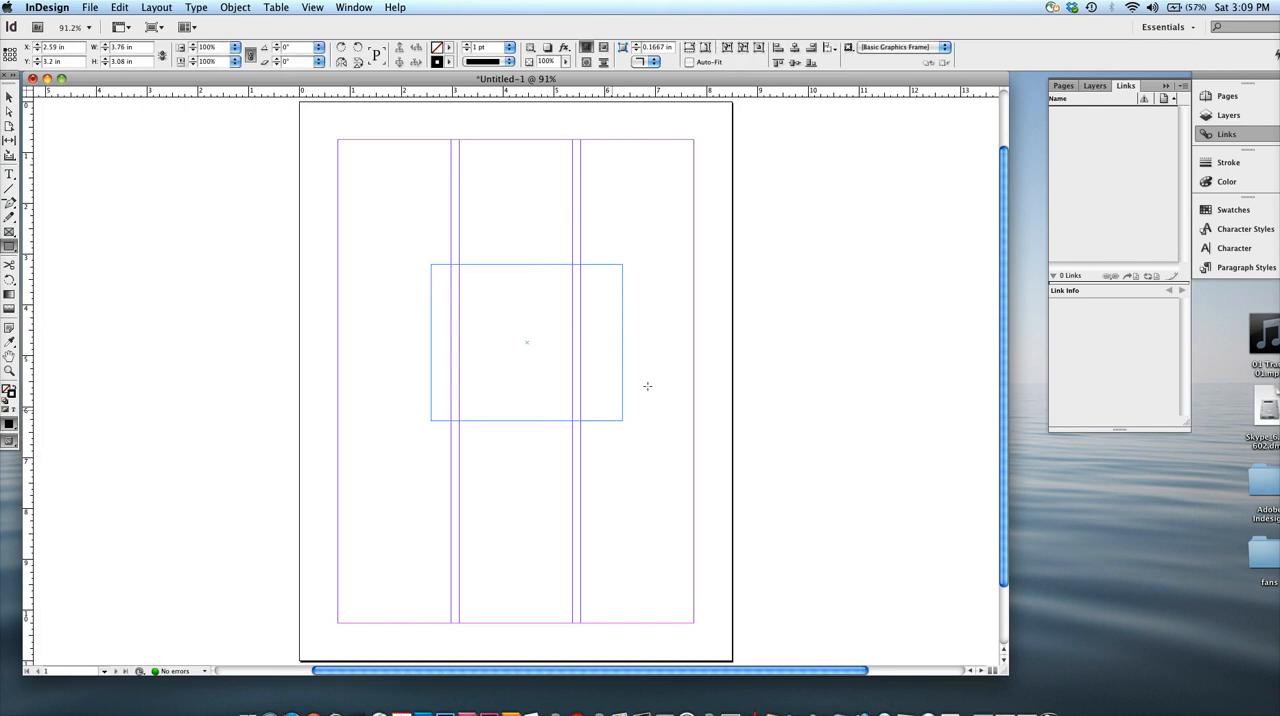
left_click(526, 342)
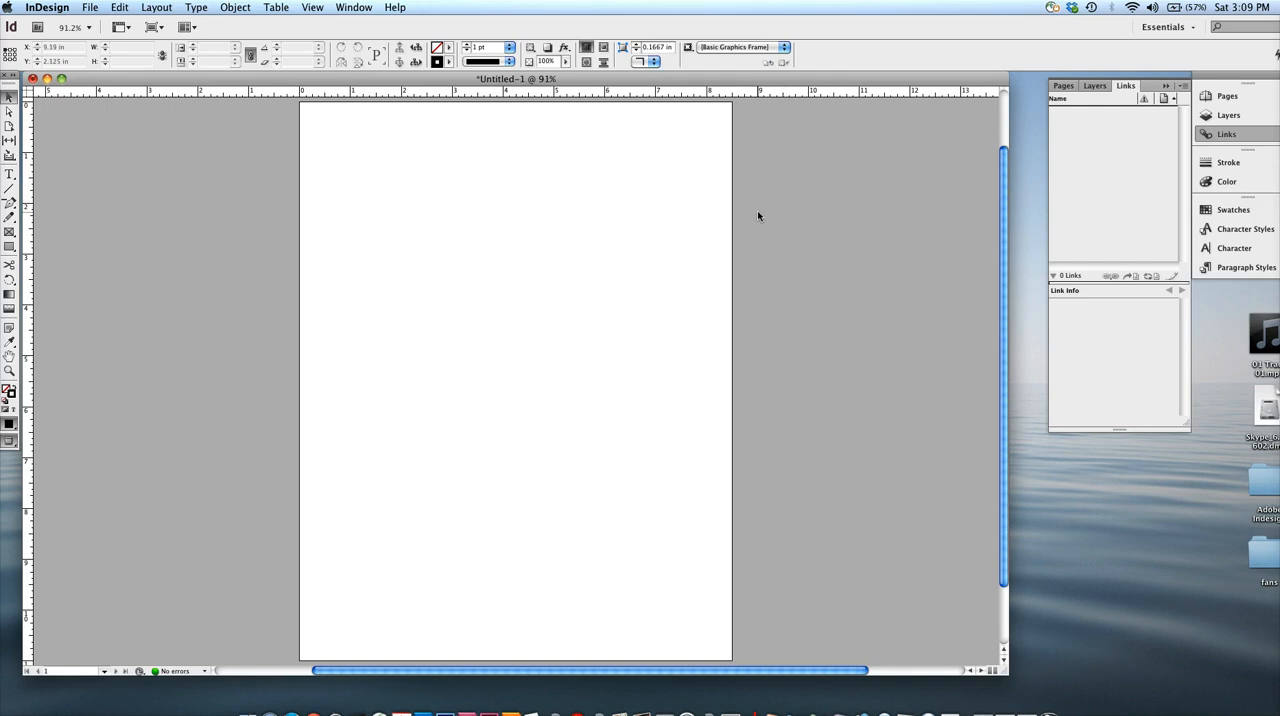
left_click_drag(765, 265, 955, 425)
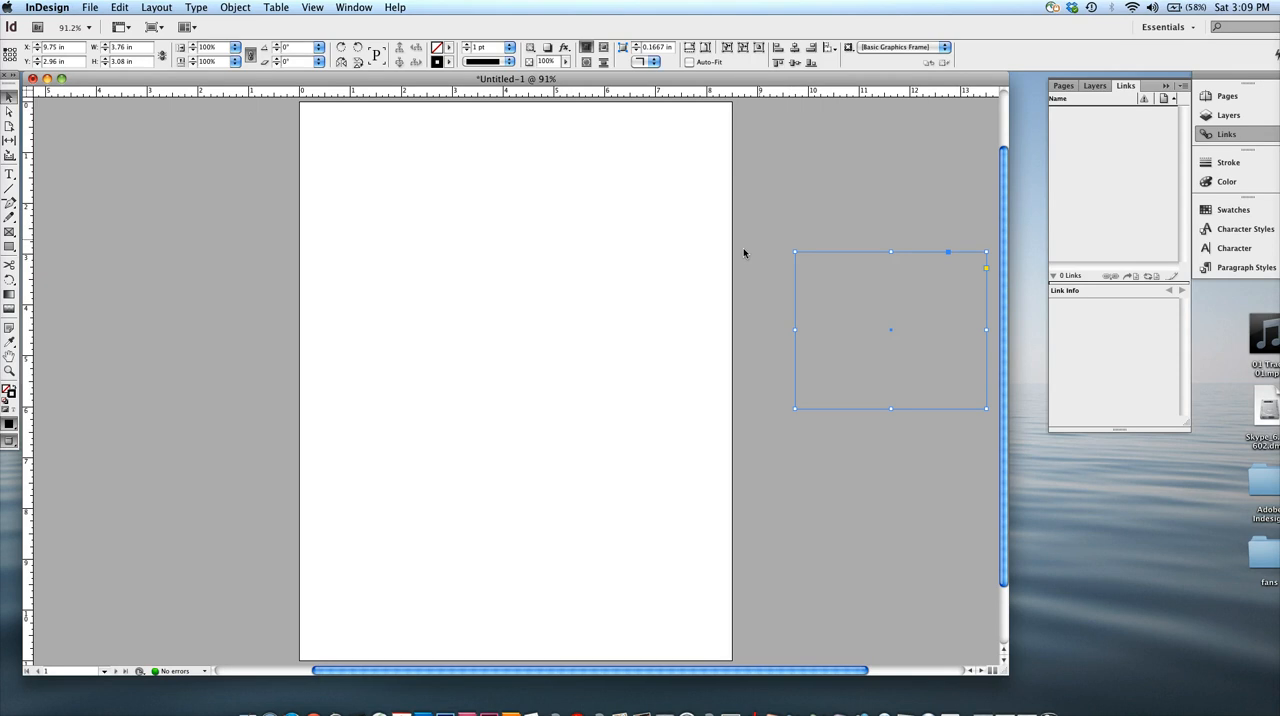
mouse_move(78, 200)
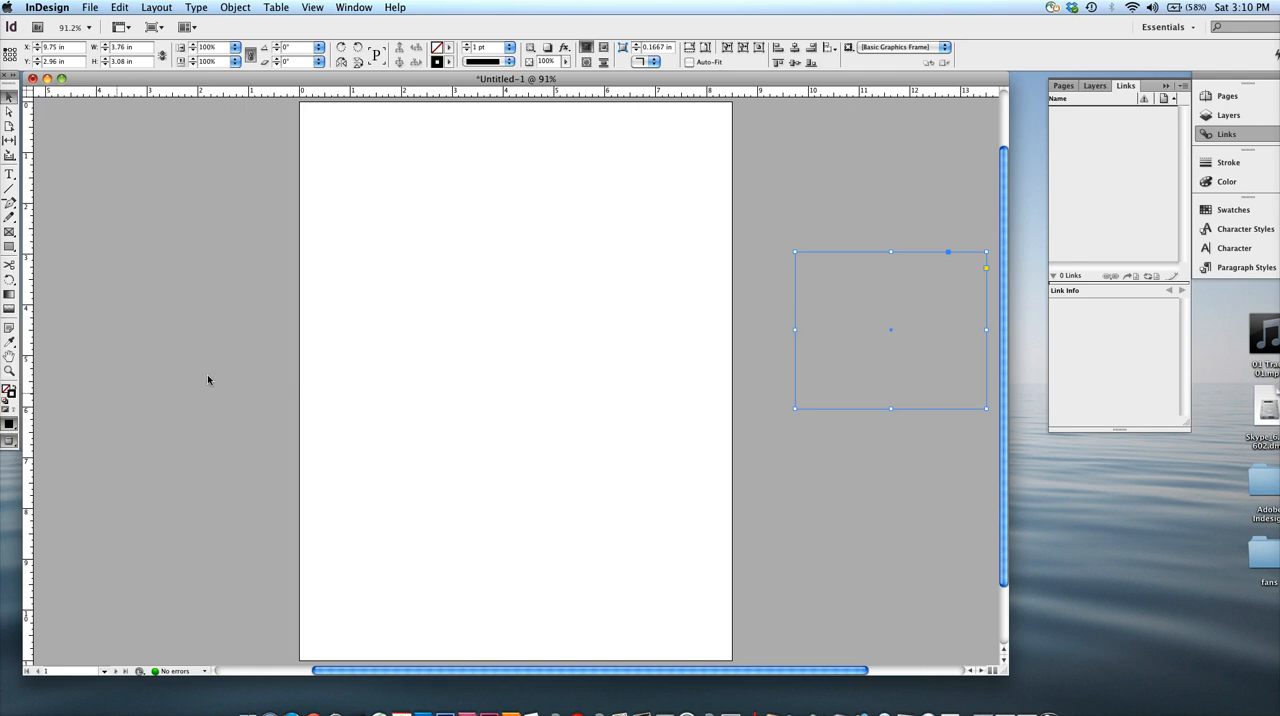
mouse_move(208, 441)
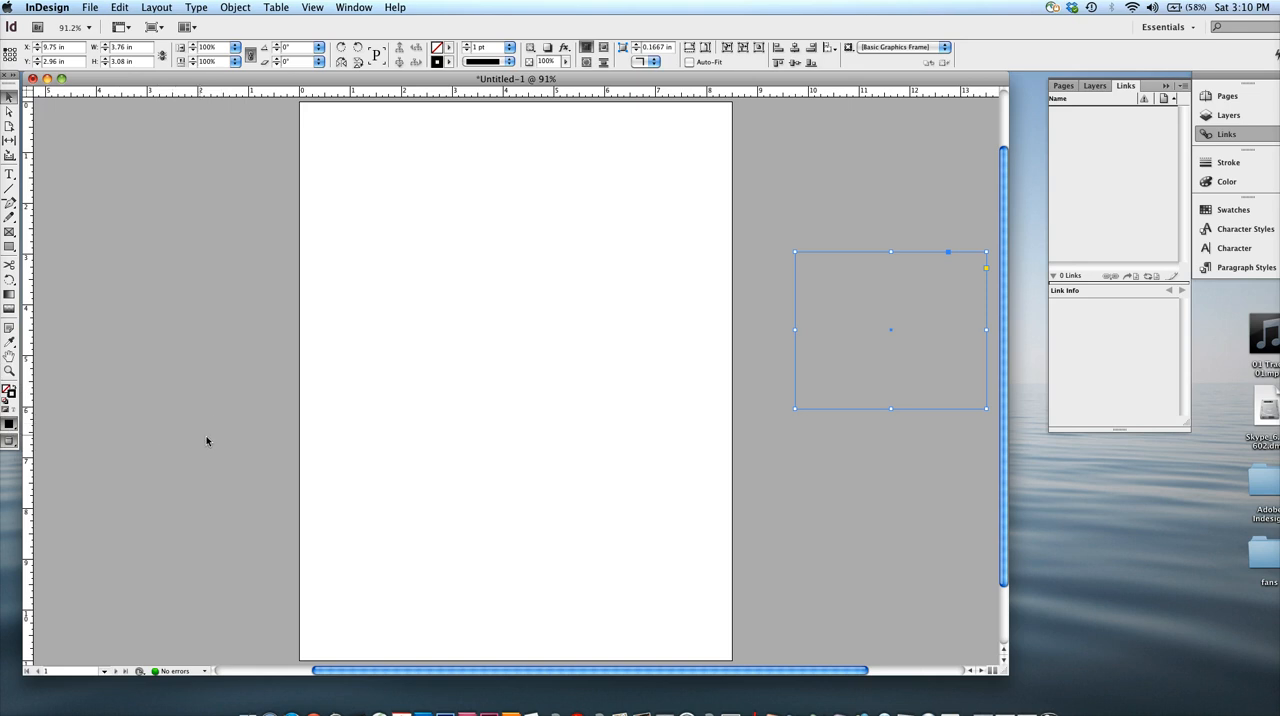
mouse_move(430, 311)
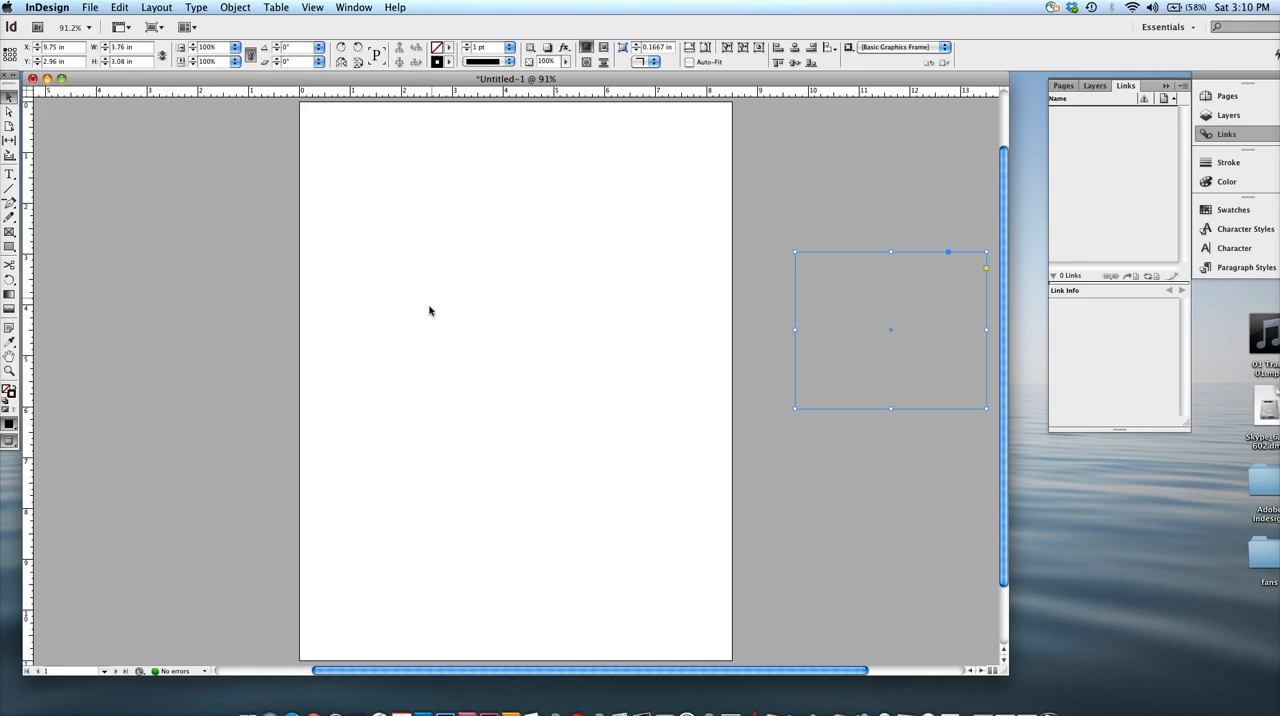
mouse_move(408, 331)
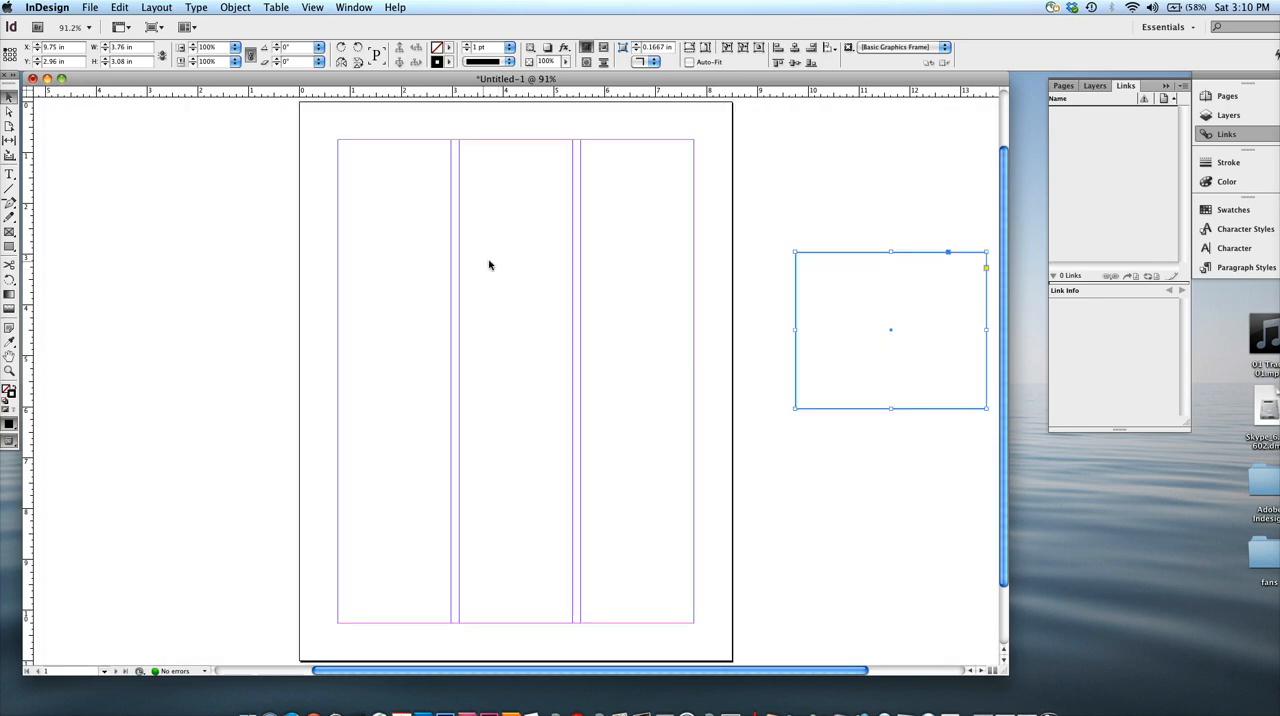
mouse_move(445, 247)
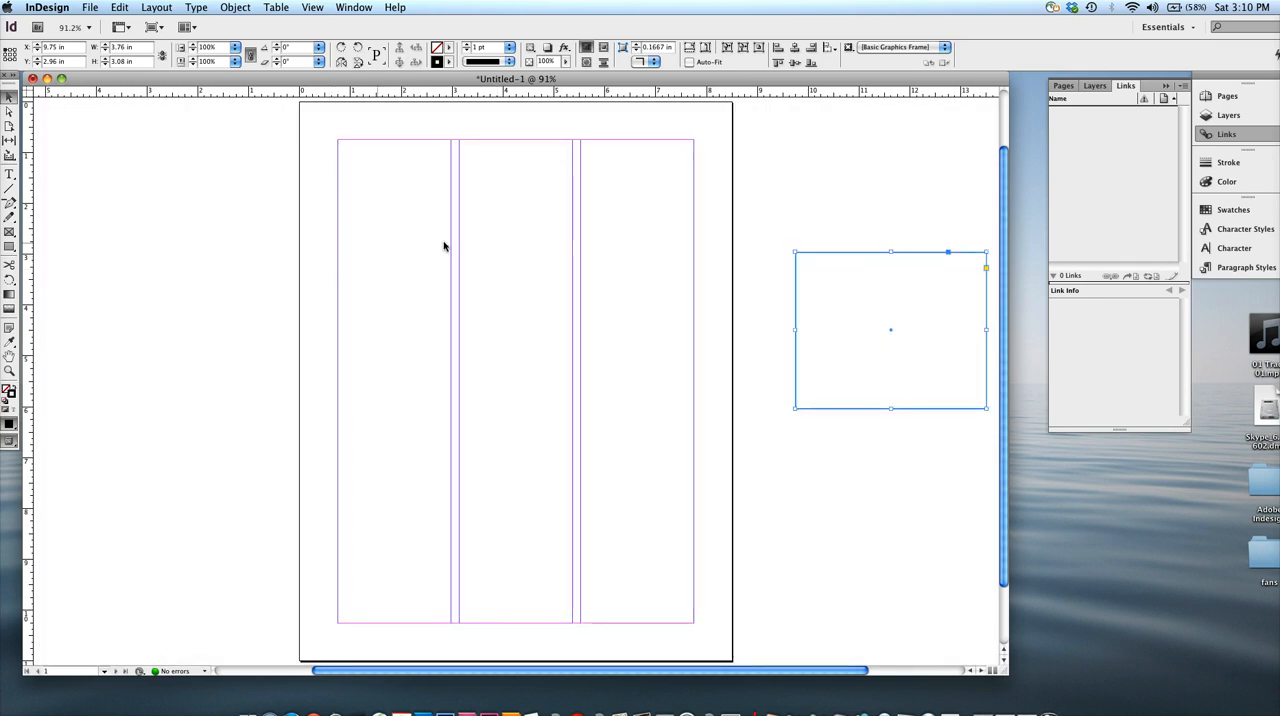
mouse_move(686, 224)
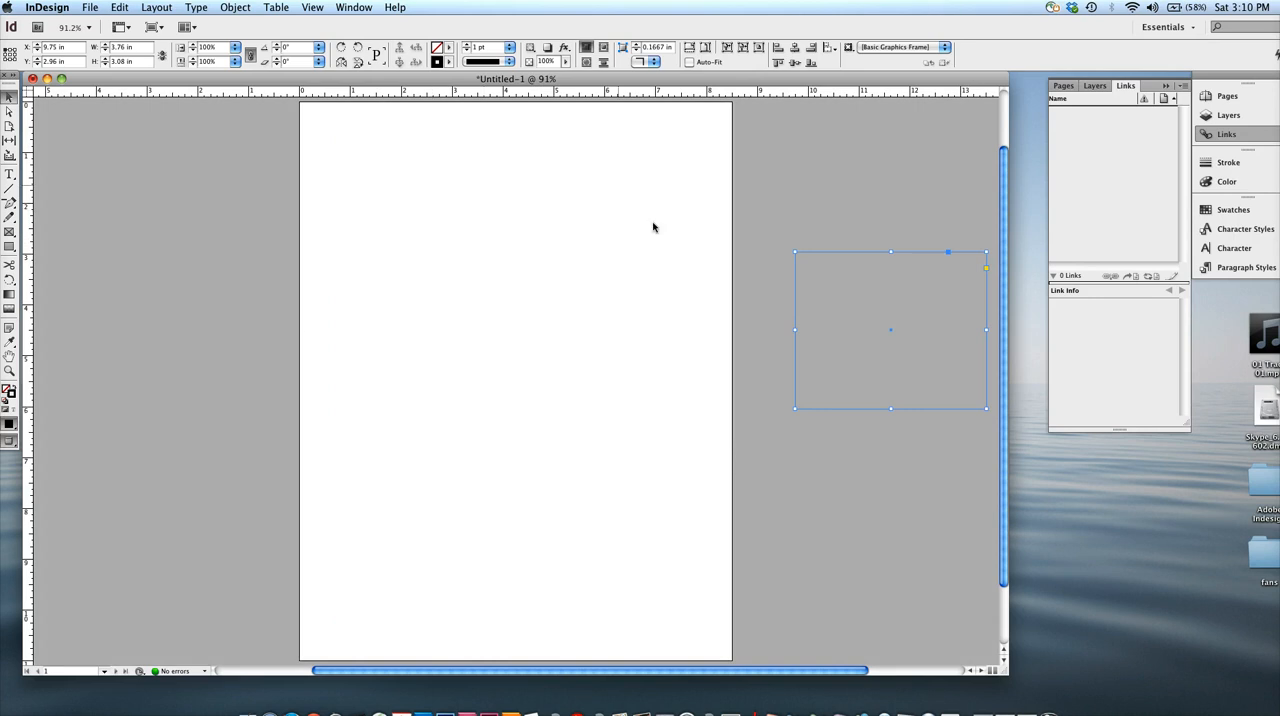
mouse_move(548, 297)
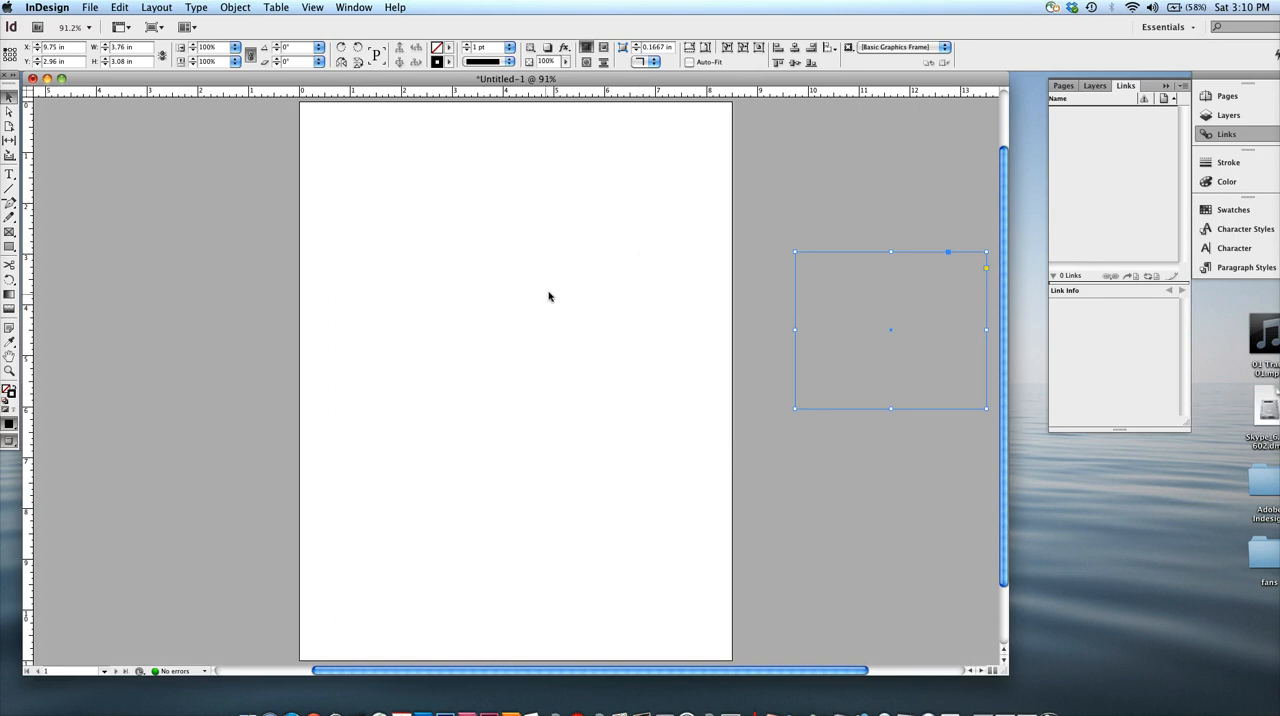
mouse_move(80, 418)
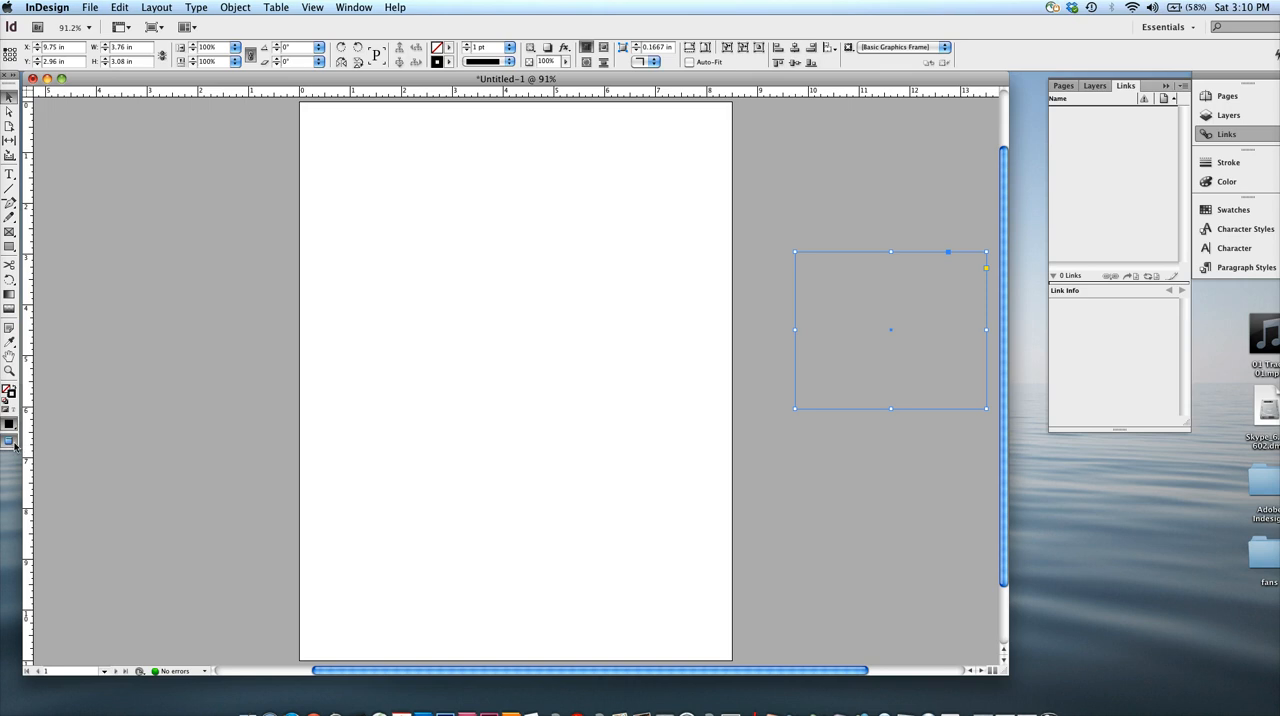
mouse_move(13, 445)
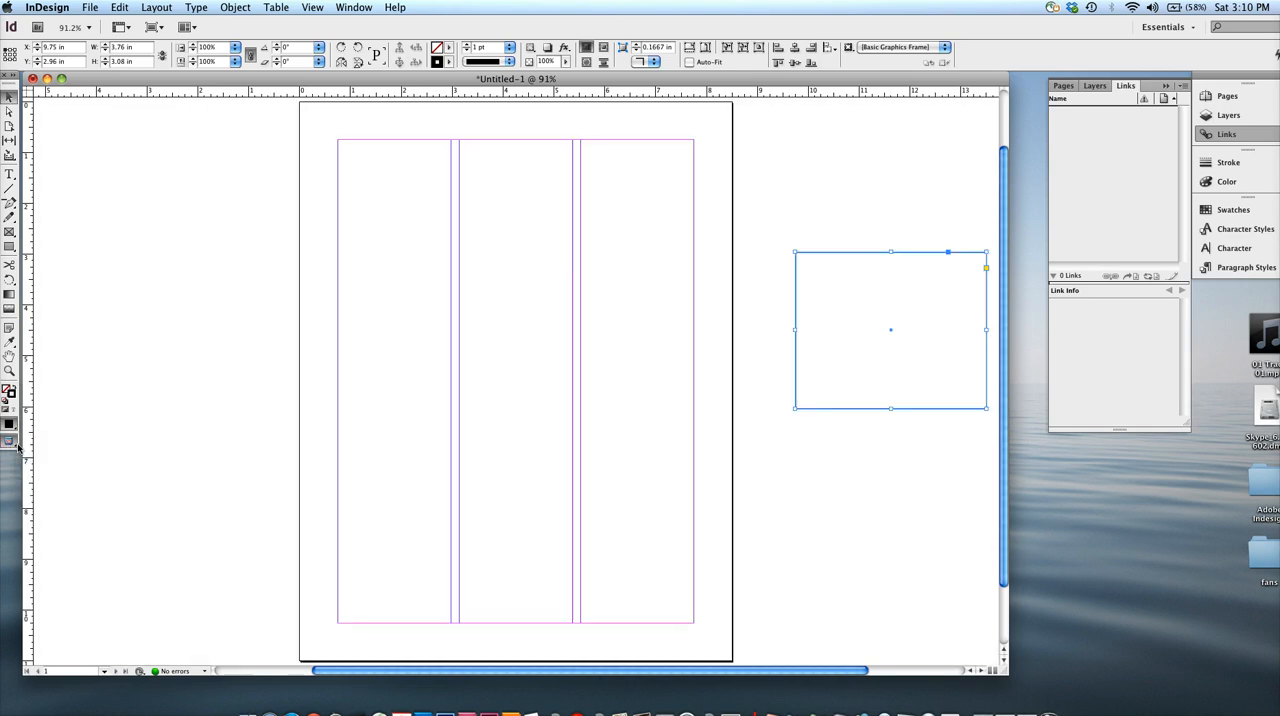
Toggle the screen mode via the Tools panel menu, ending in Normal with guides shown.
left_click(10, 441)
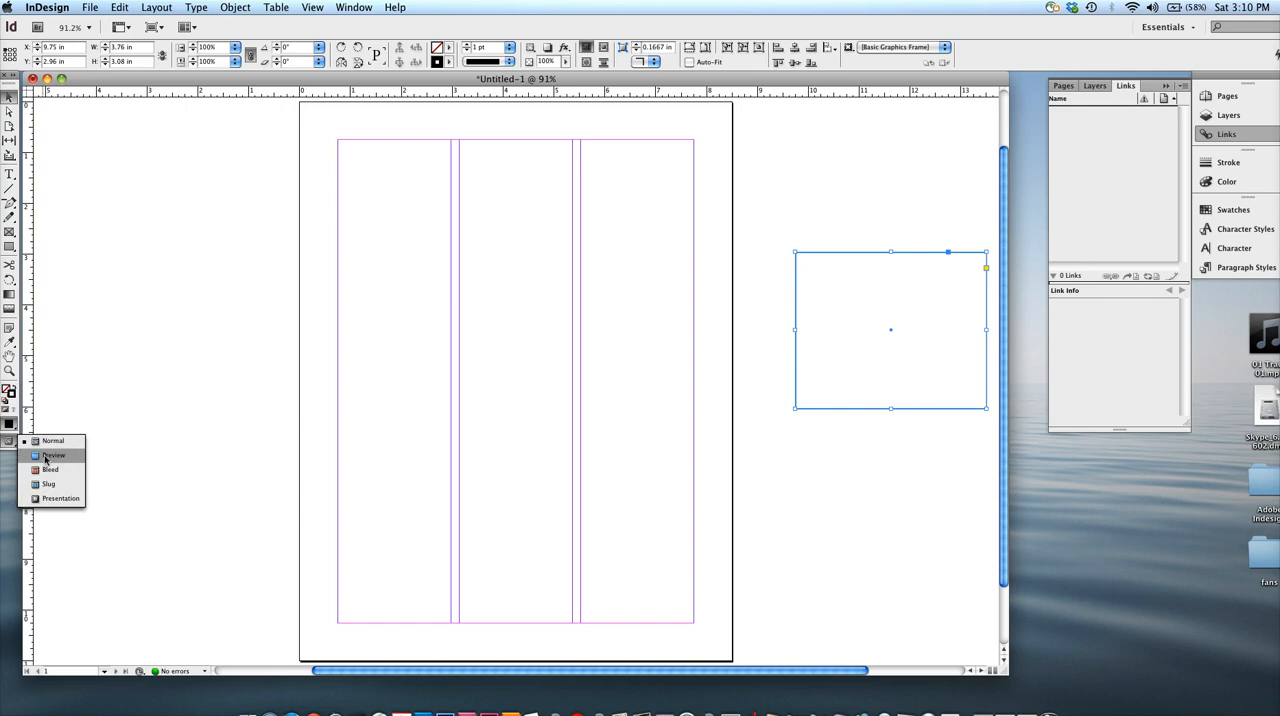
left_click(54, 455)
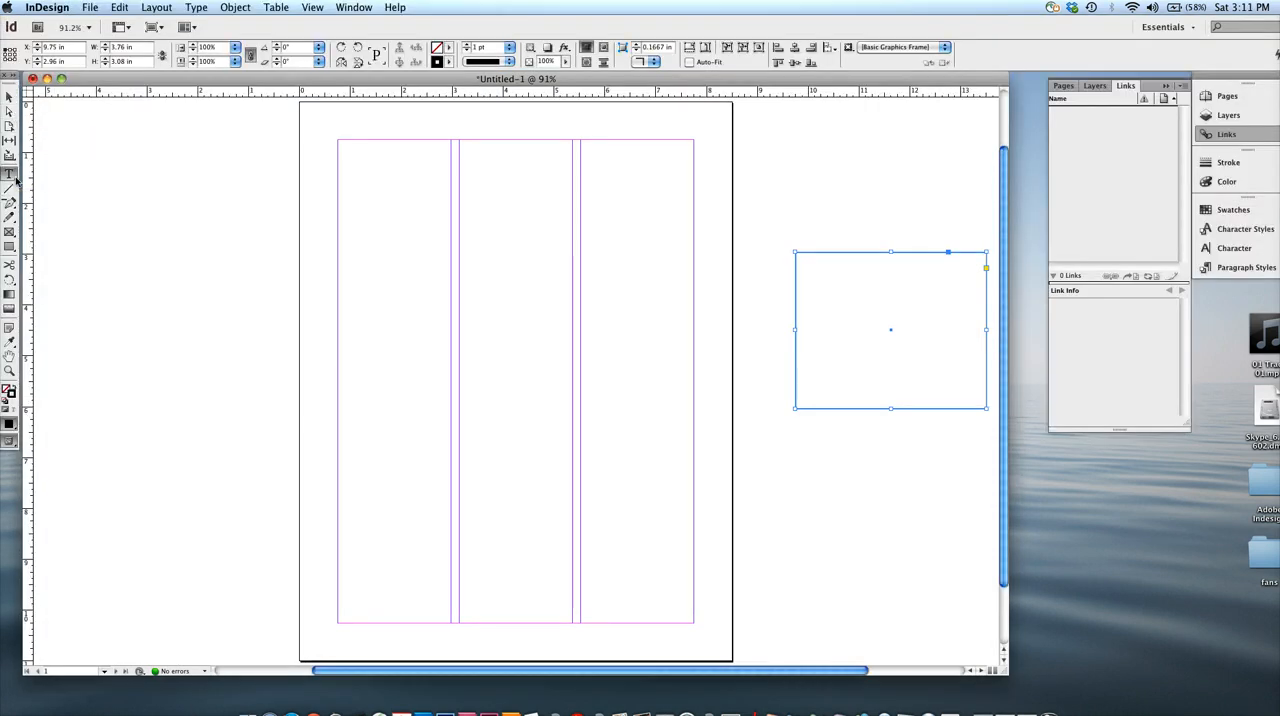
mouse_move(10, 190)
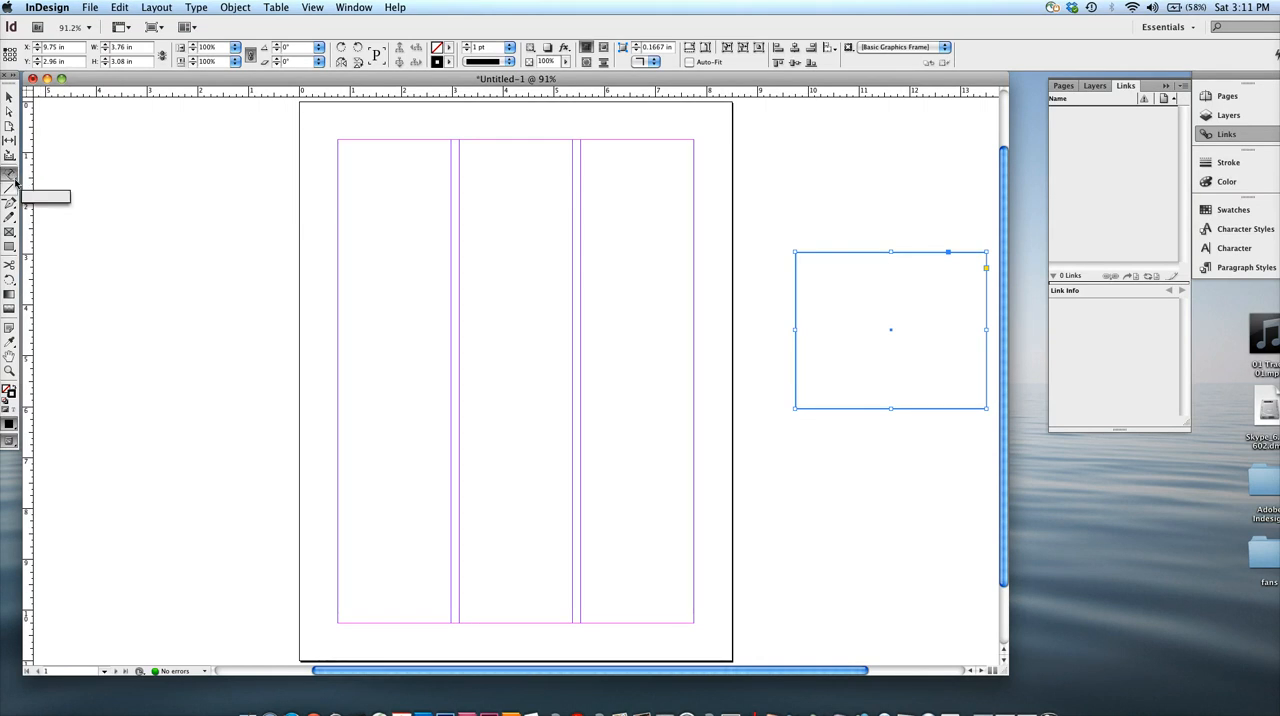
Show the Pencil tool flyout with its Smooth and Erase tools.
left_click(10, 203)
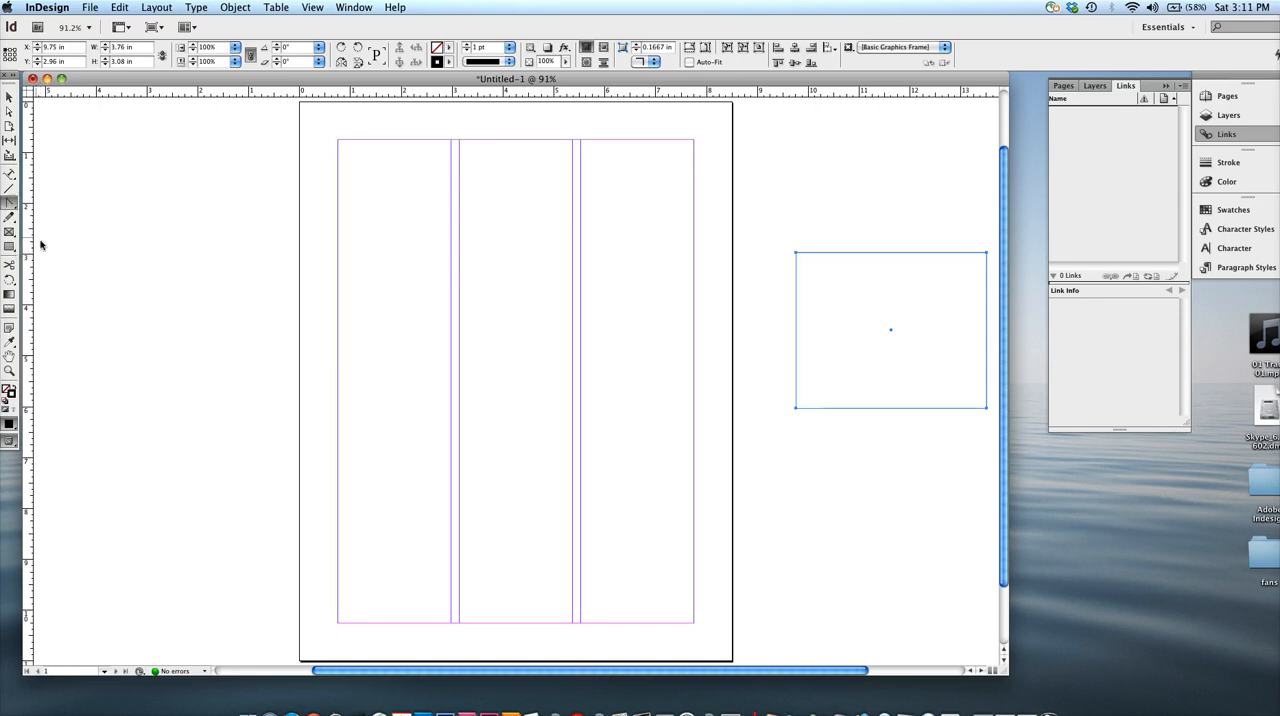
left_click(10, 217)
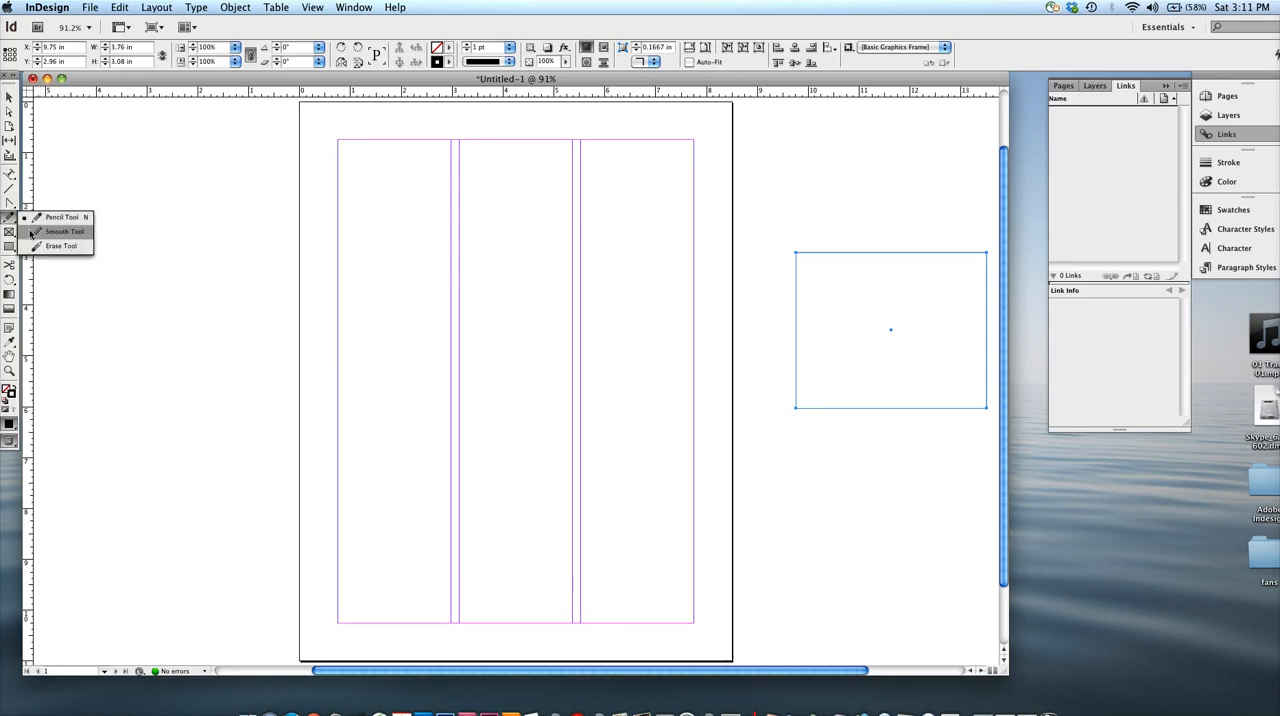
mouse_move(63, 231)
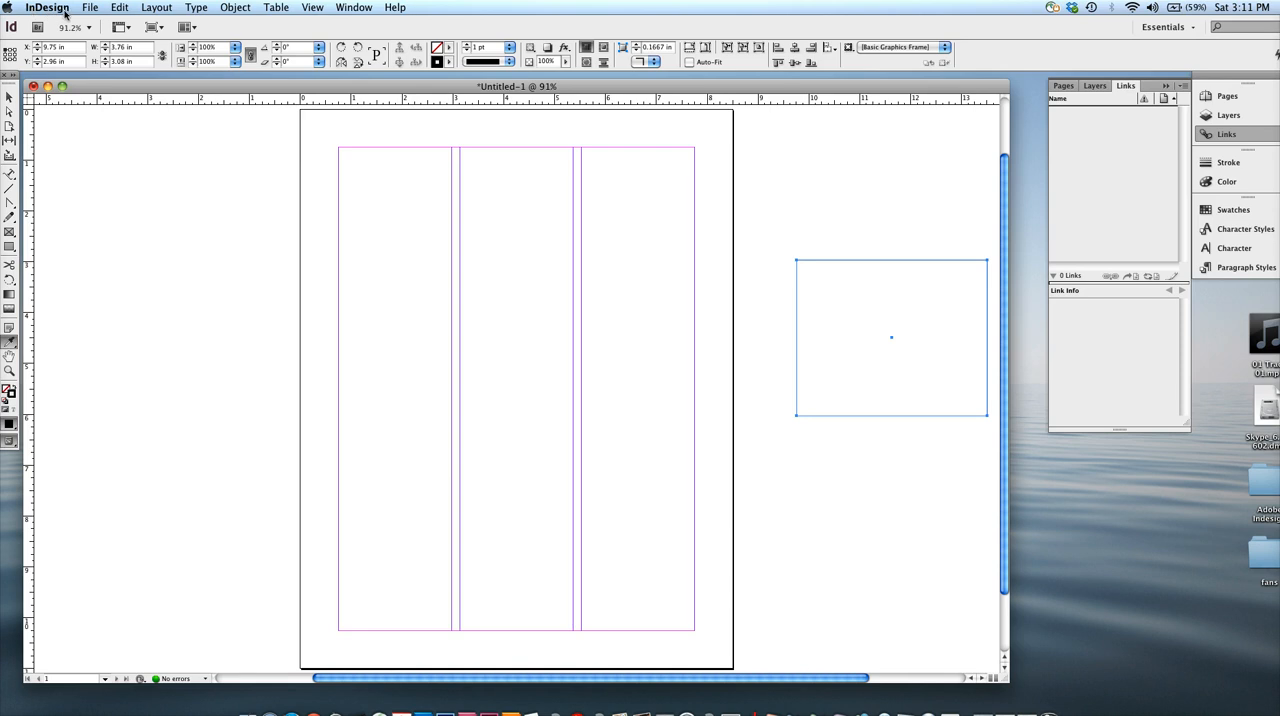
mouse_move(225, 14)
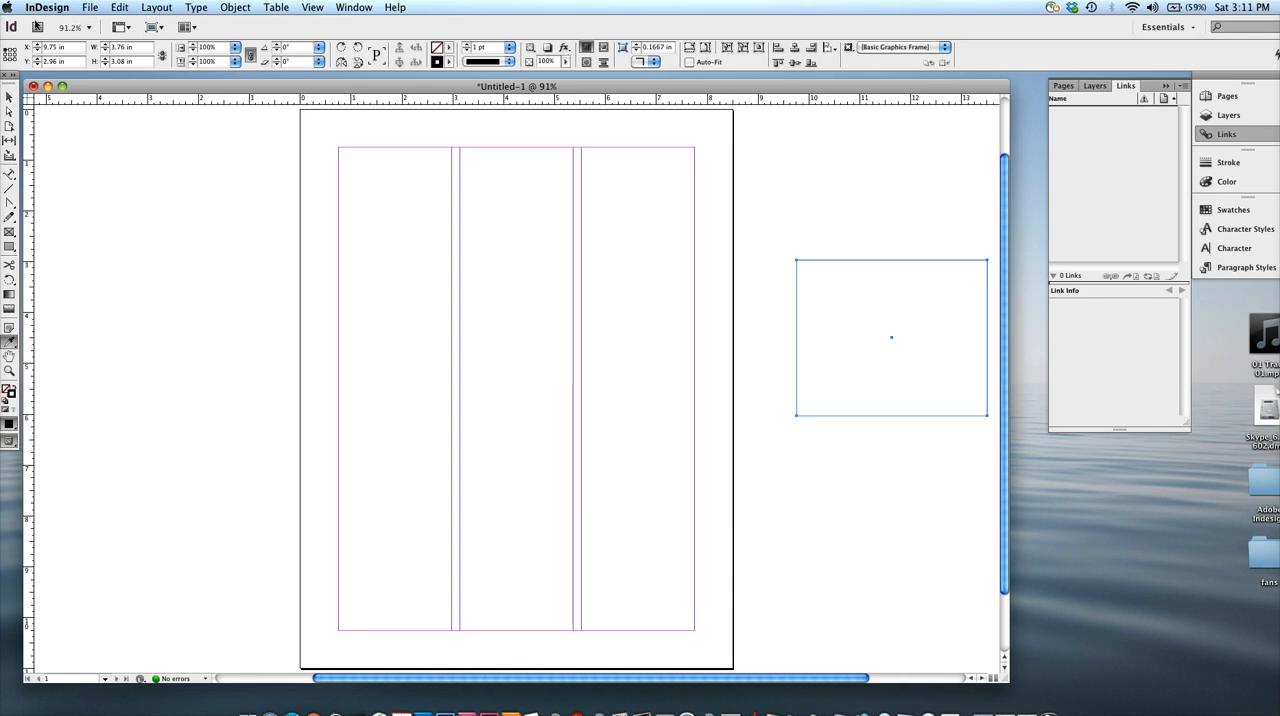
mouse_move(1092, 36)
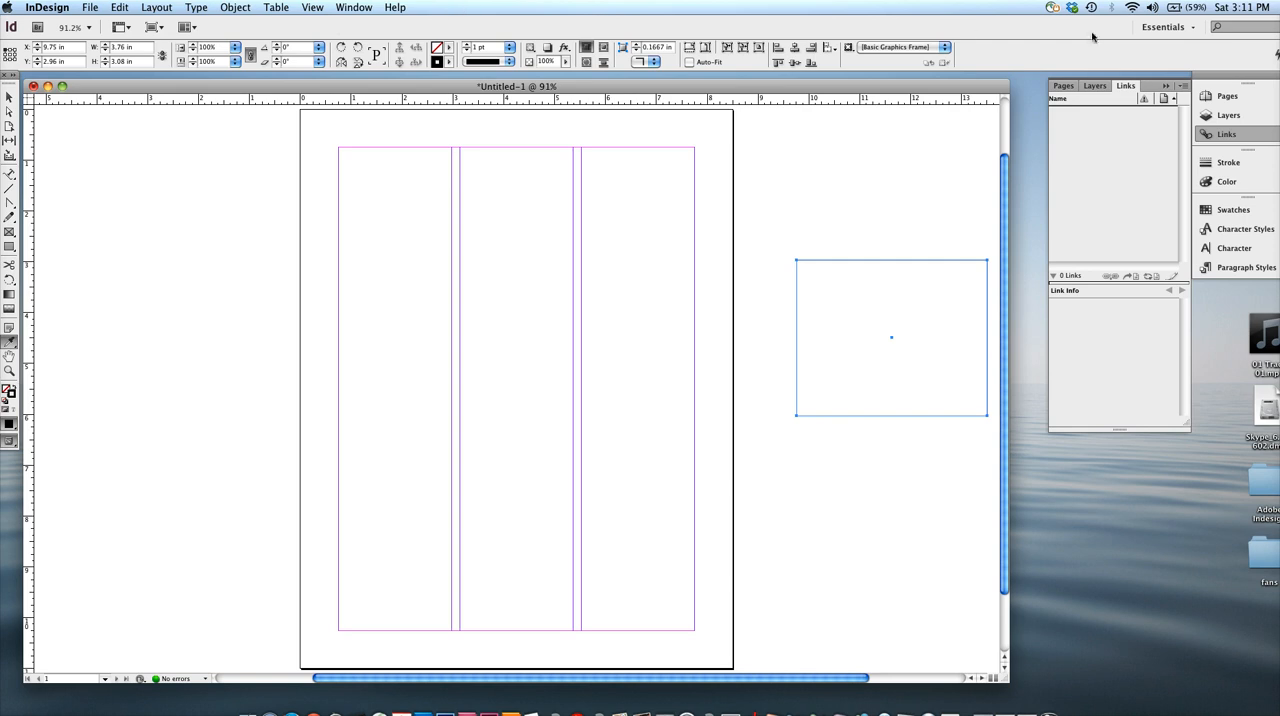
mouse_move(258, 31)
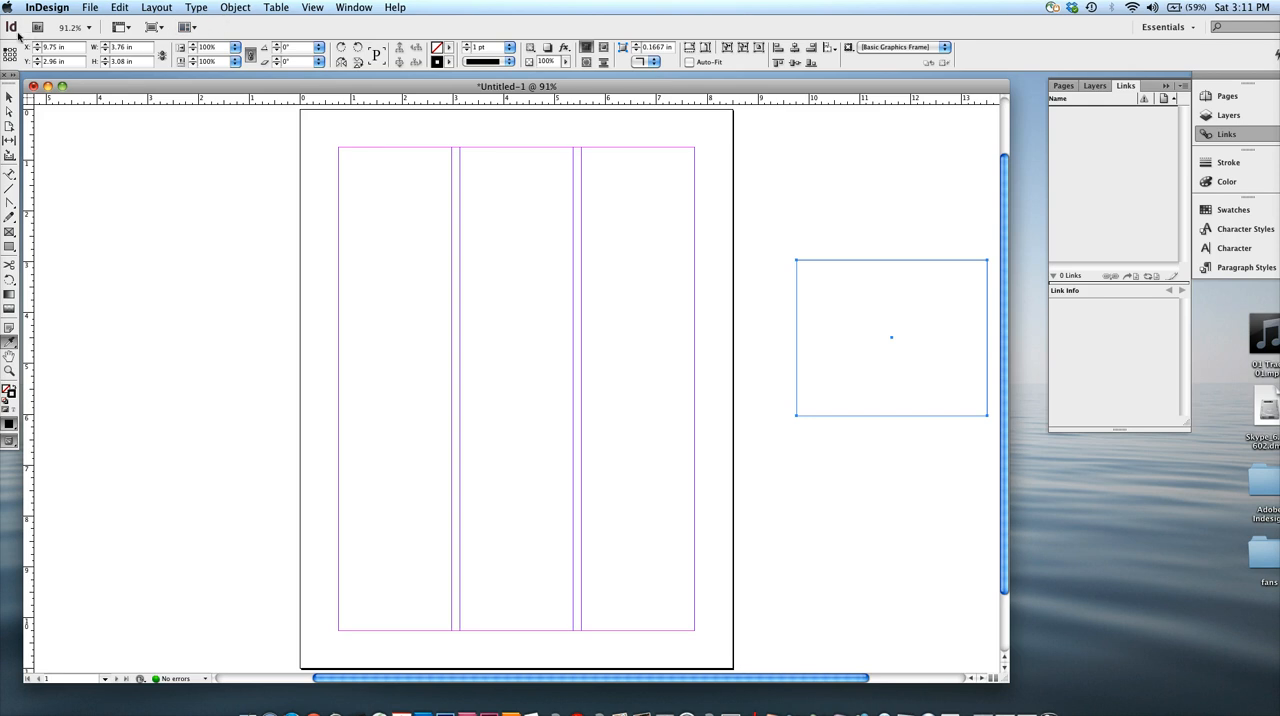
mouse_move(378, 30)
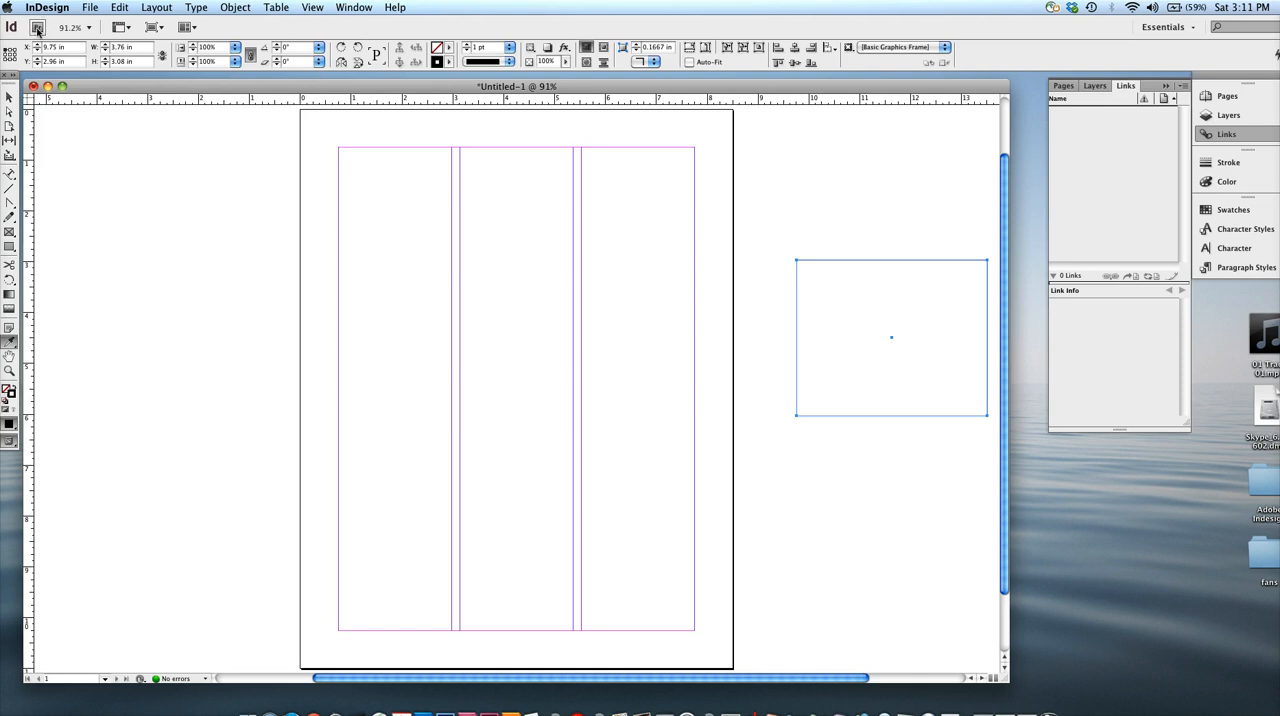
Review the View Options and Screen Mode menus, keep Normal, and maximize the window.
left_click(120, 27)
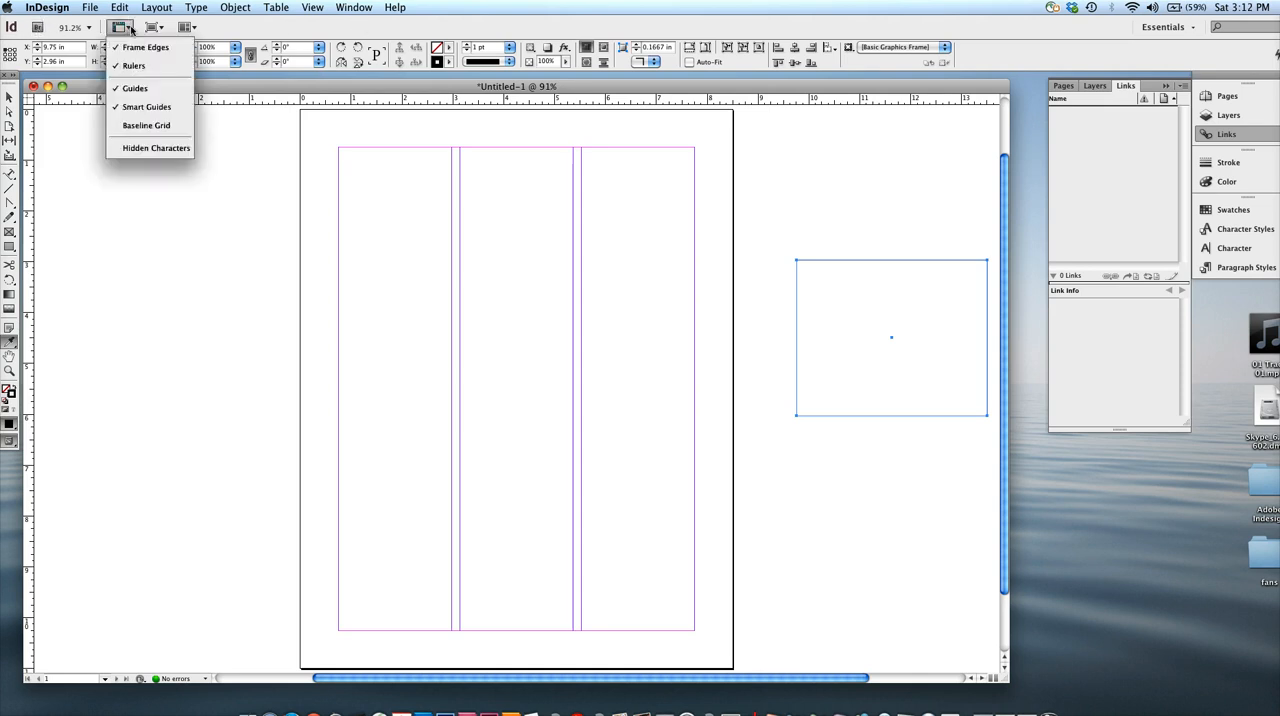
left_click(152, 27)
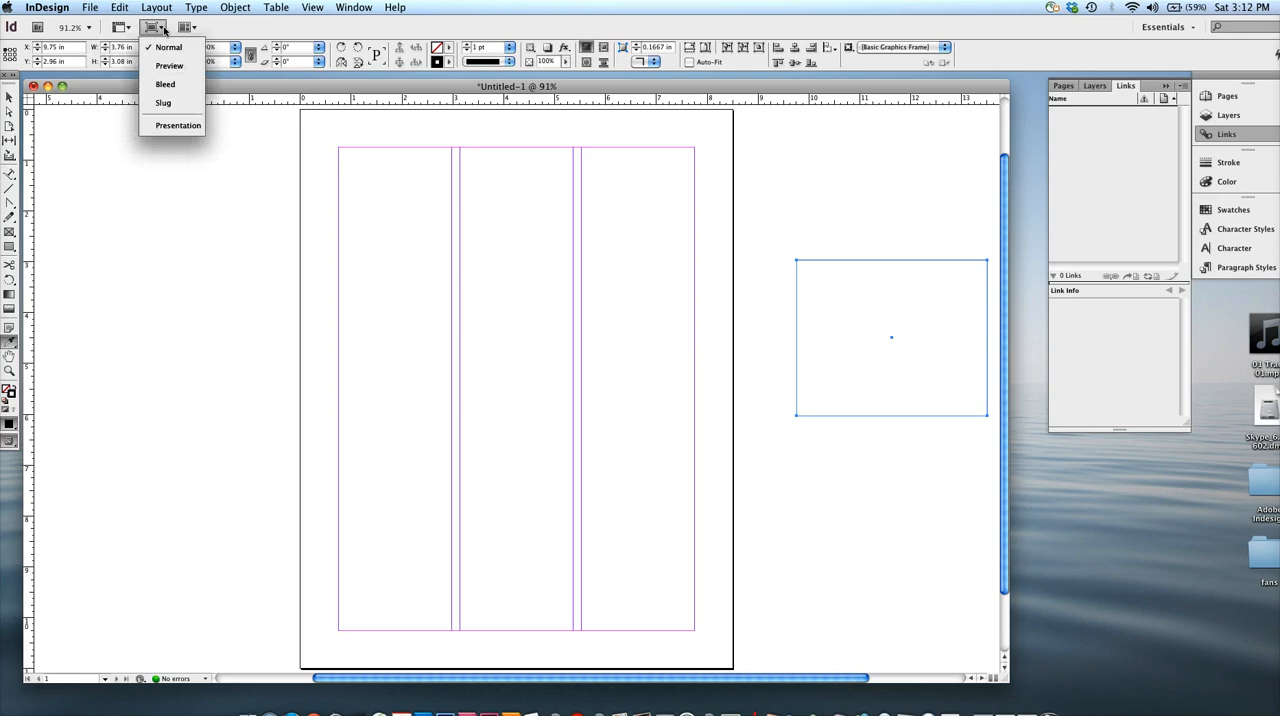
mouse_move(159, 82)
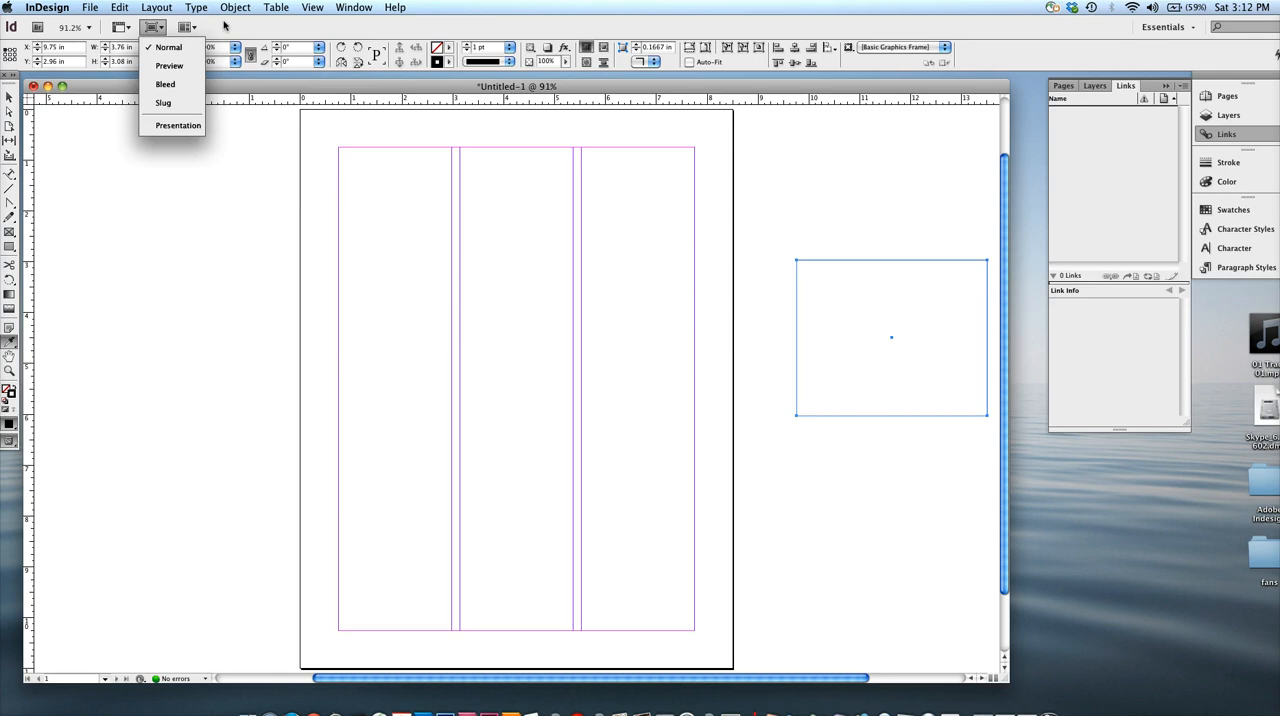
left_click(186, 27)
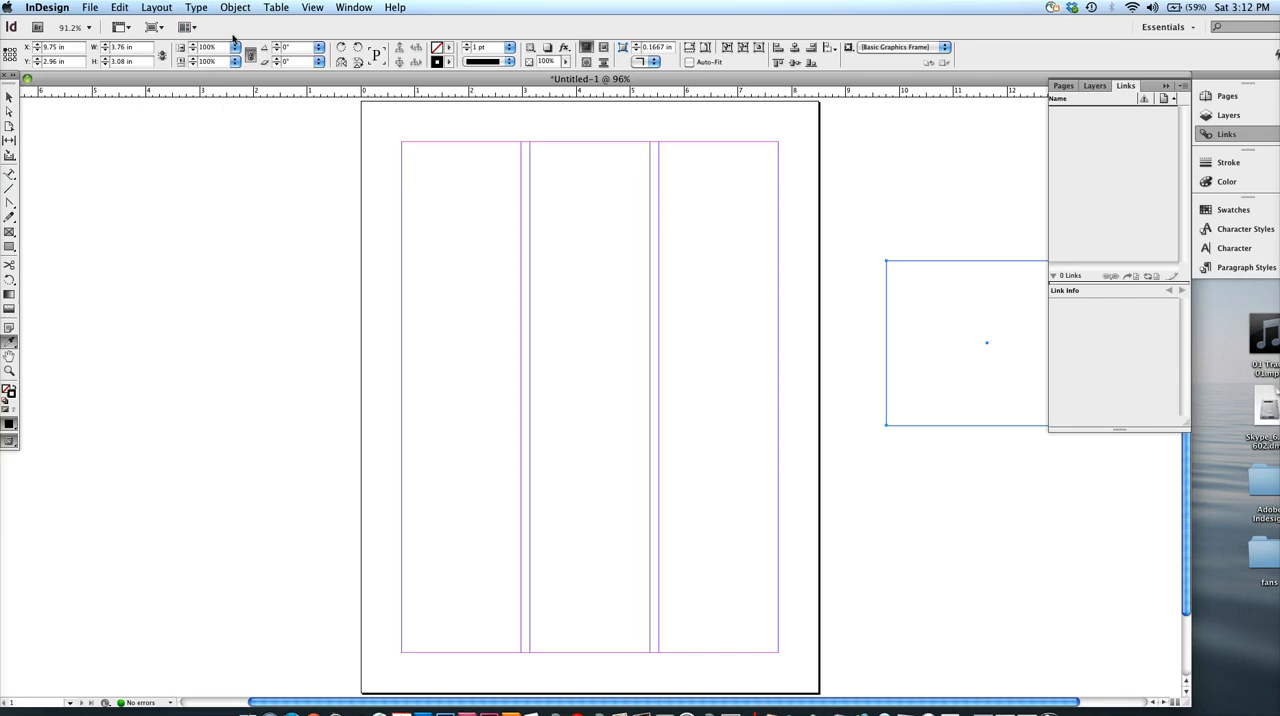
mouse_move(1097, 57)
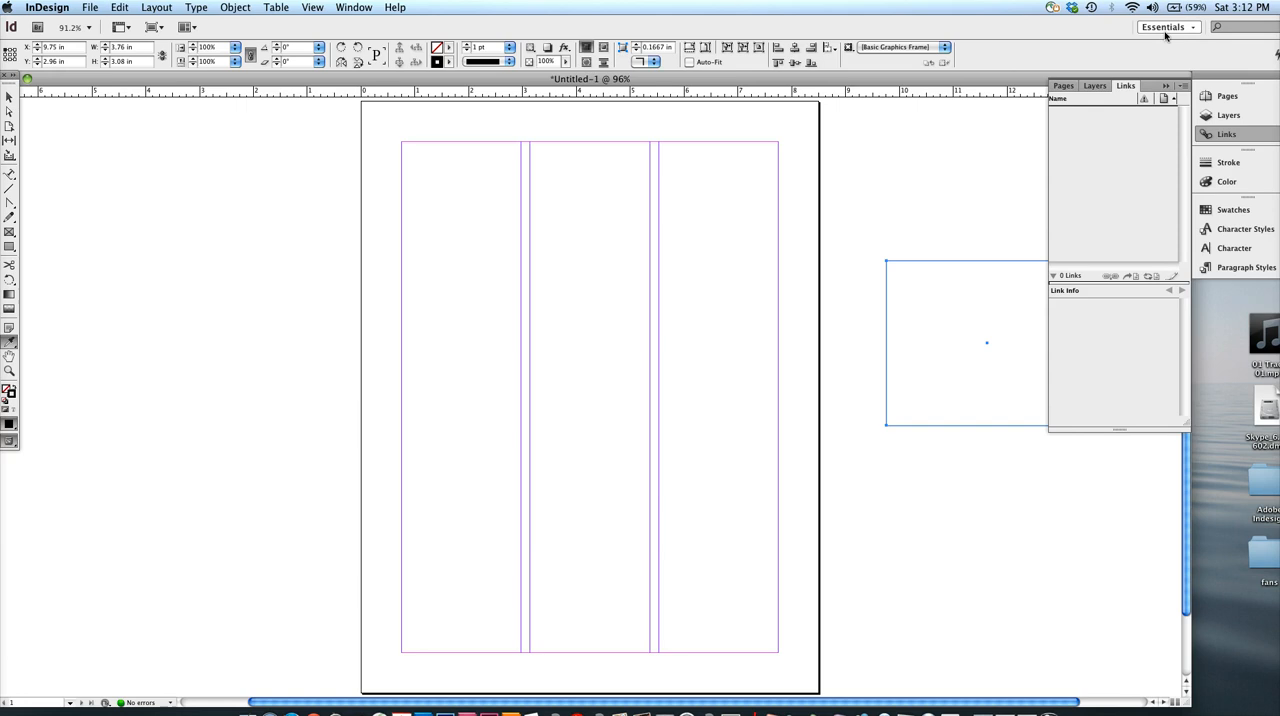
Browse the workspace switcher and pick Interactive for PDF.
left_click(1163, 27)
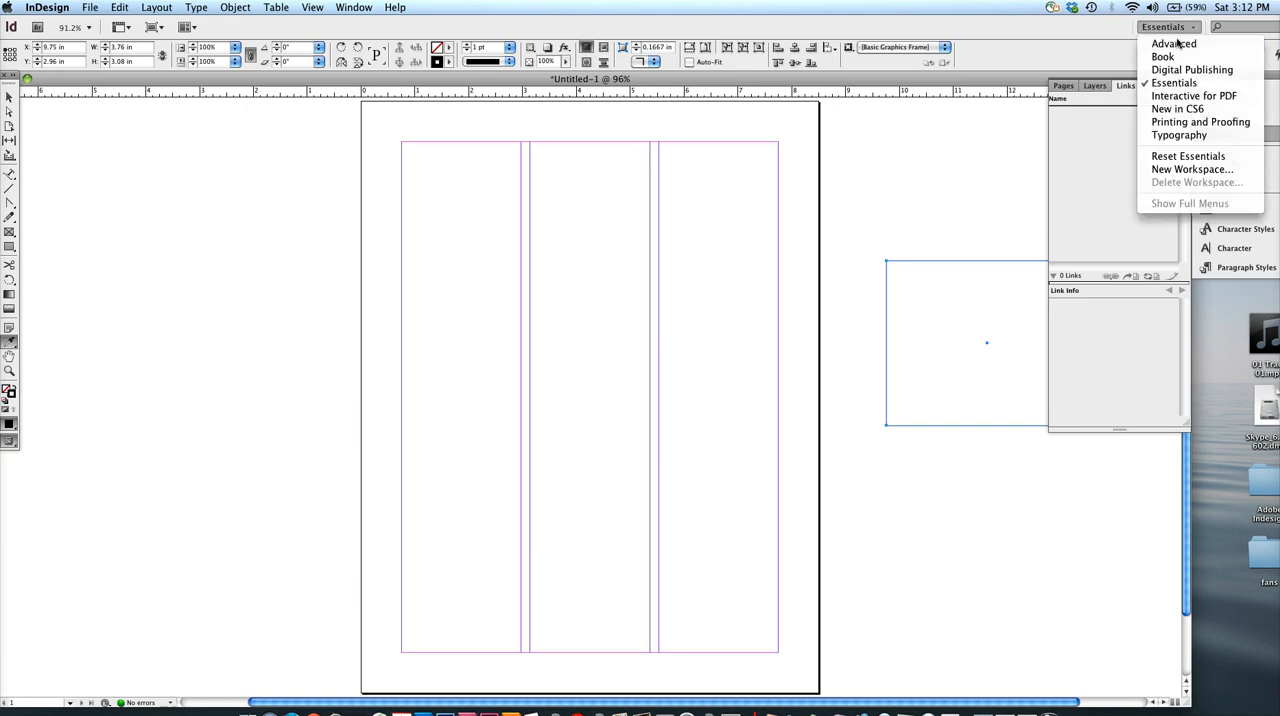
mouse_move(1163, 56)
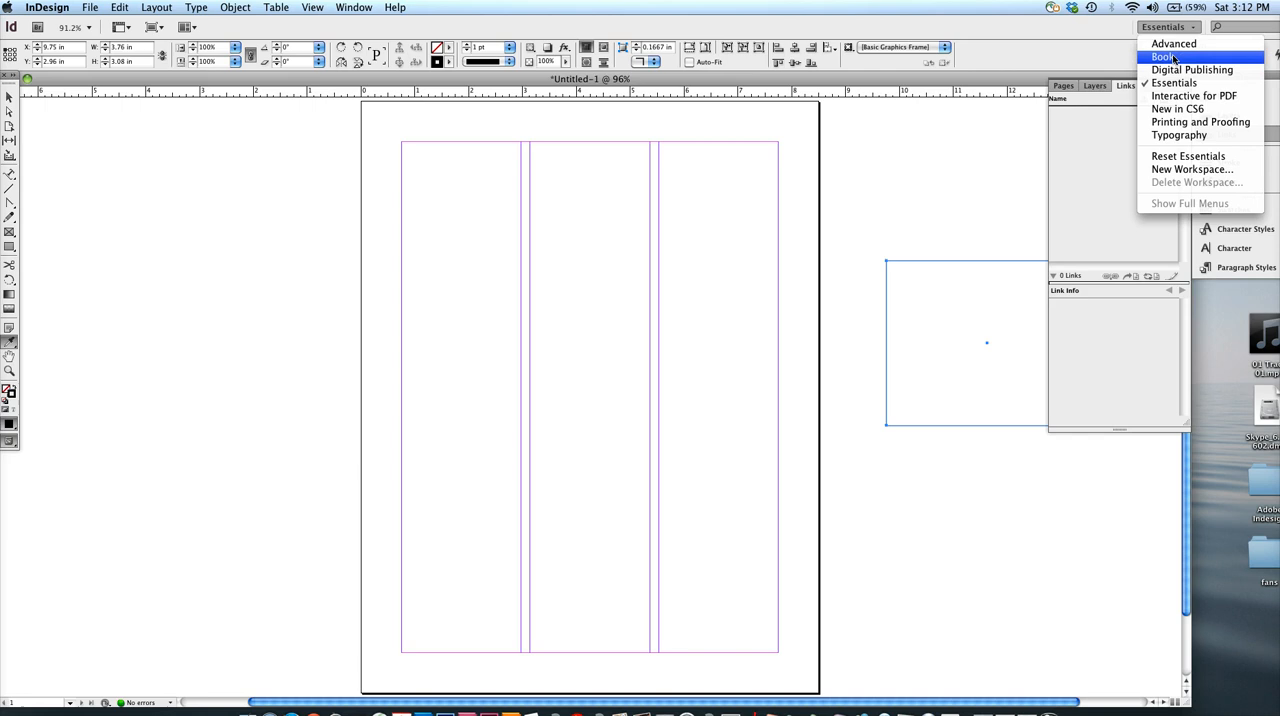
mouse_move(1192, 69)
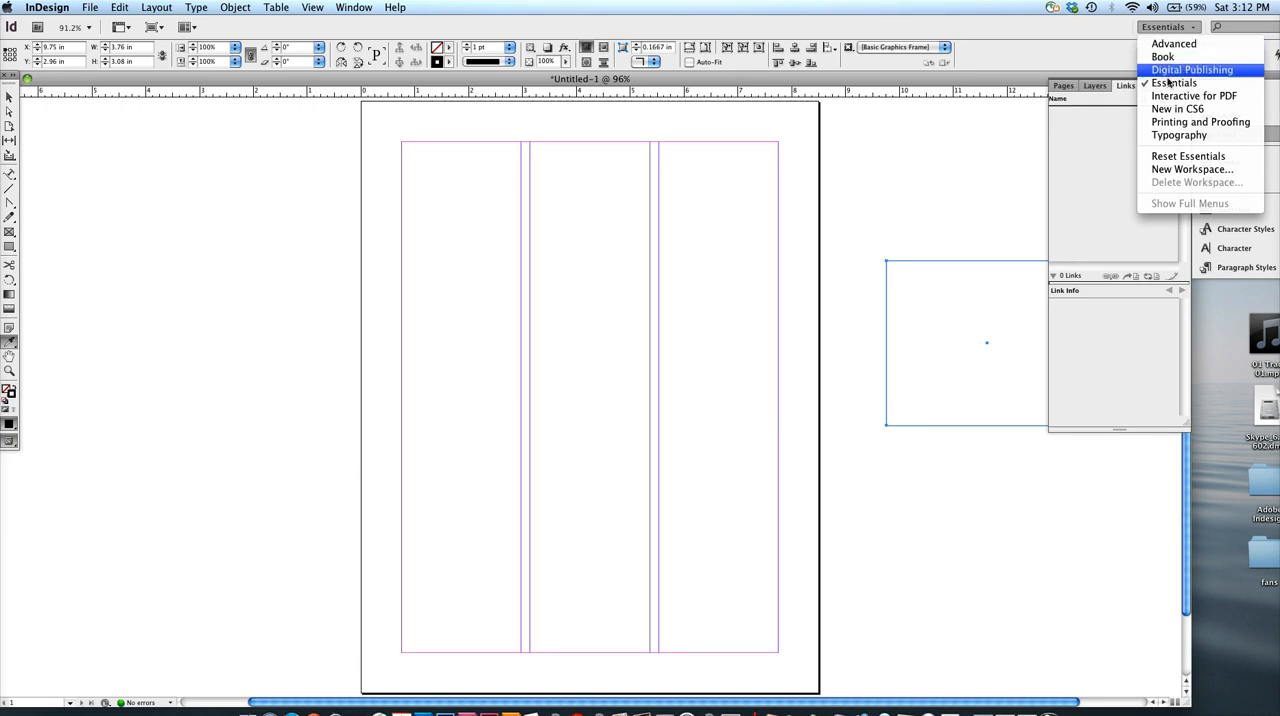
mouse_move(1176, 108)
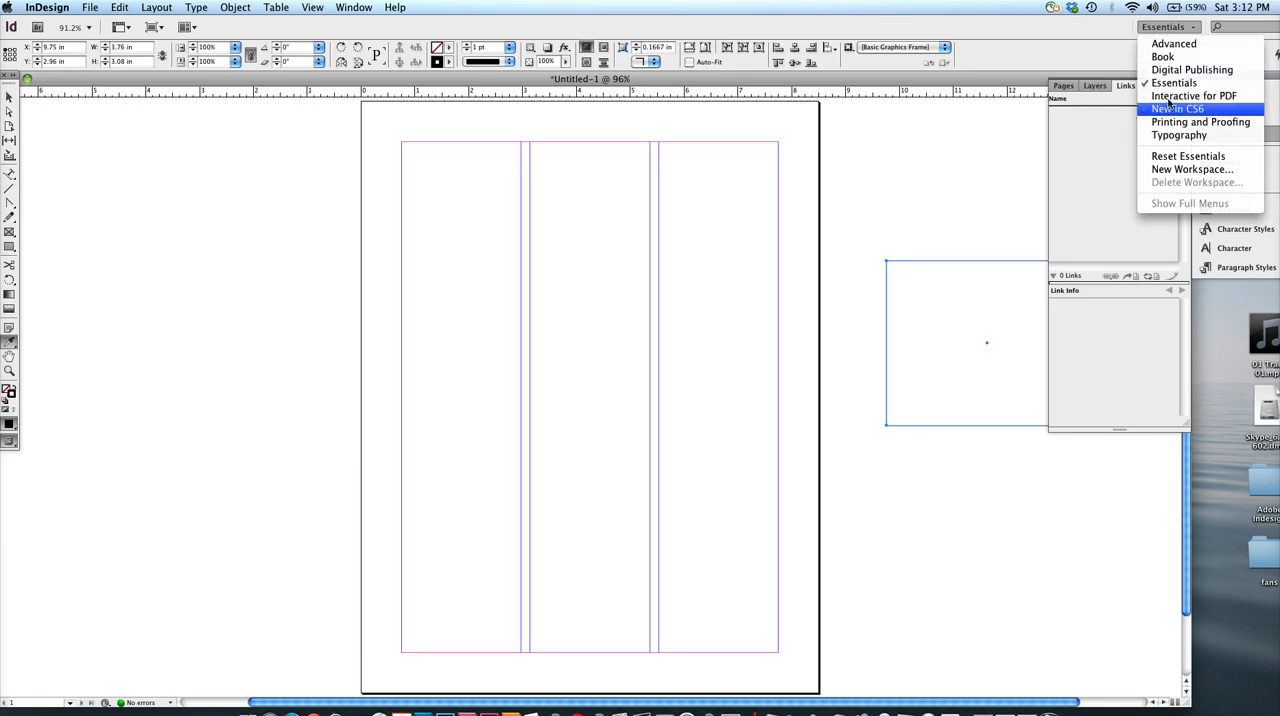
mouse_move(1163, 56)
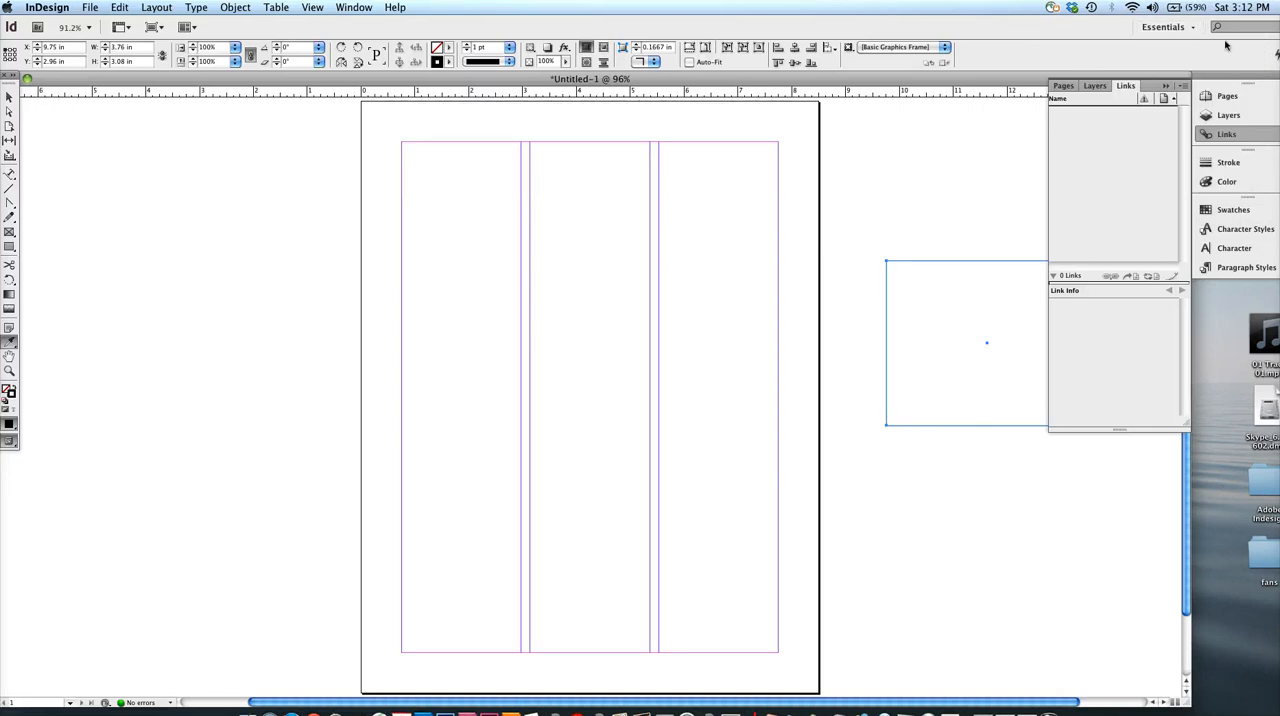
left_click(1164, 27)
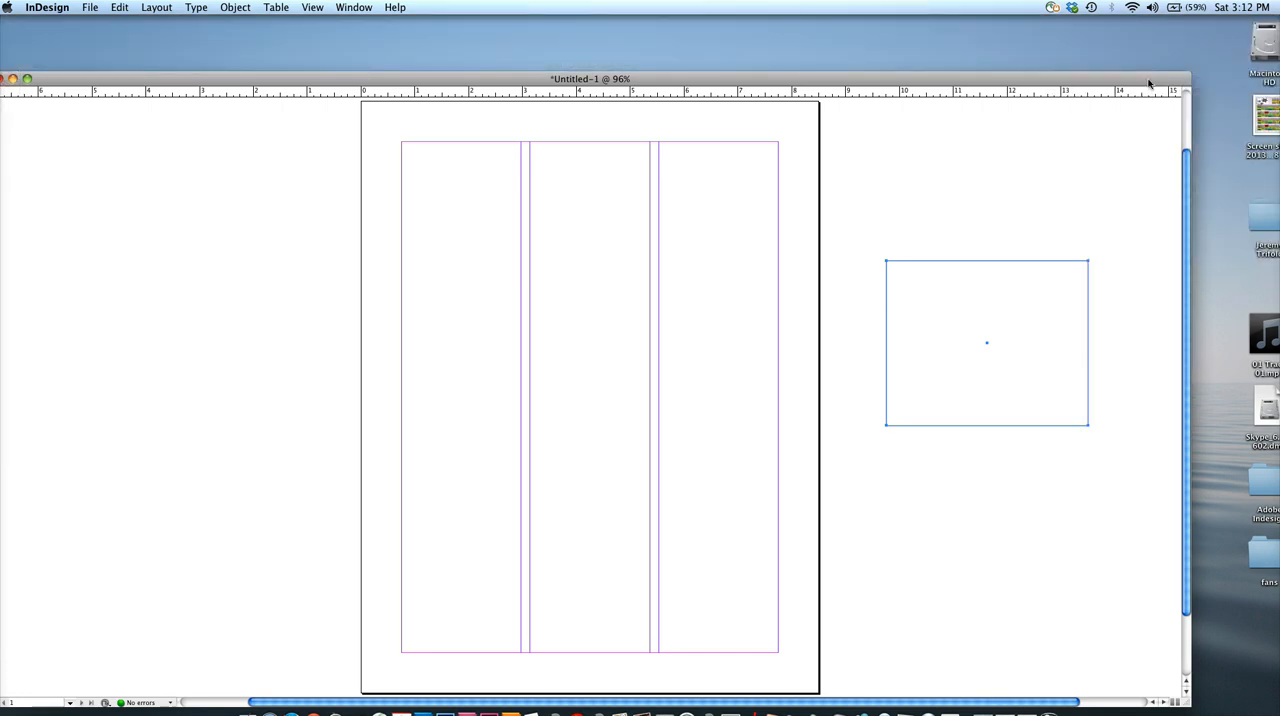
Switch to the Book workspace, then Typography, and finally back to Essentials.
left_click(1145, 27)
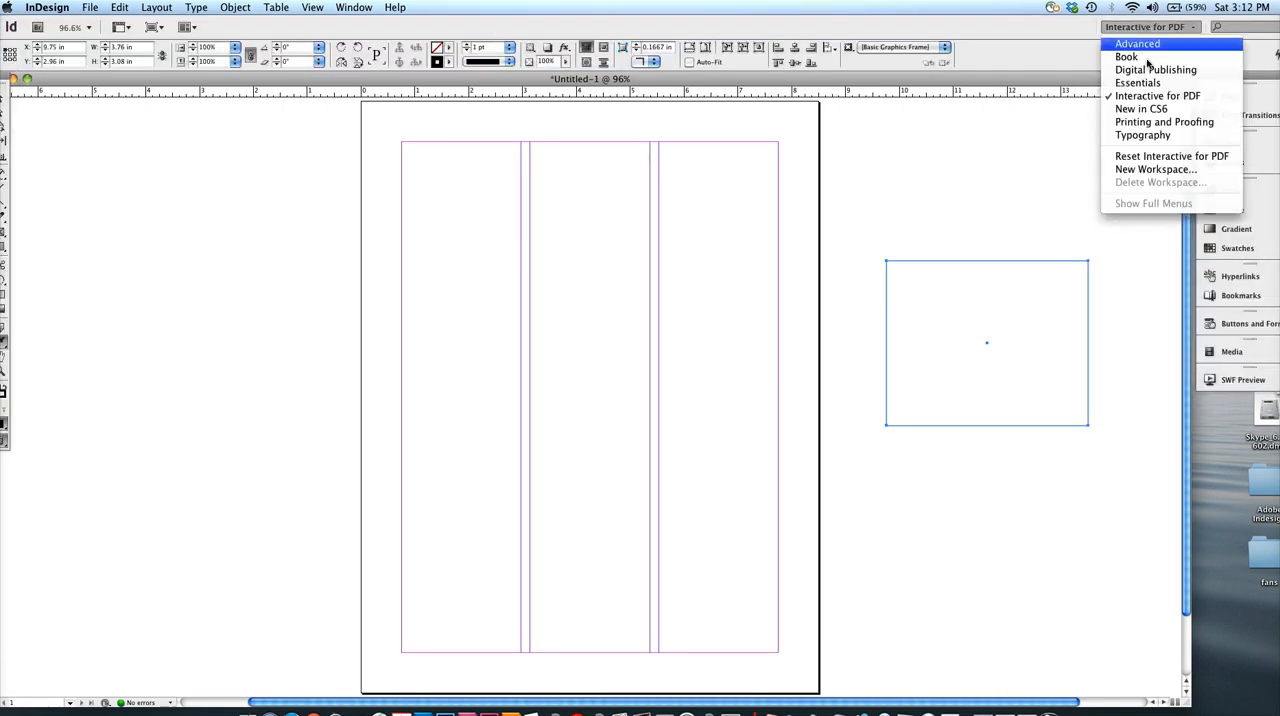
left_click(1137, 43)
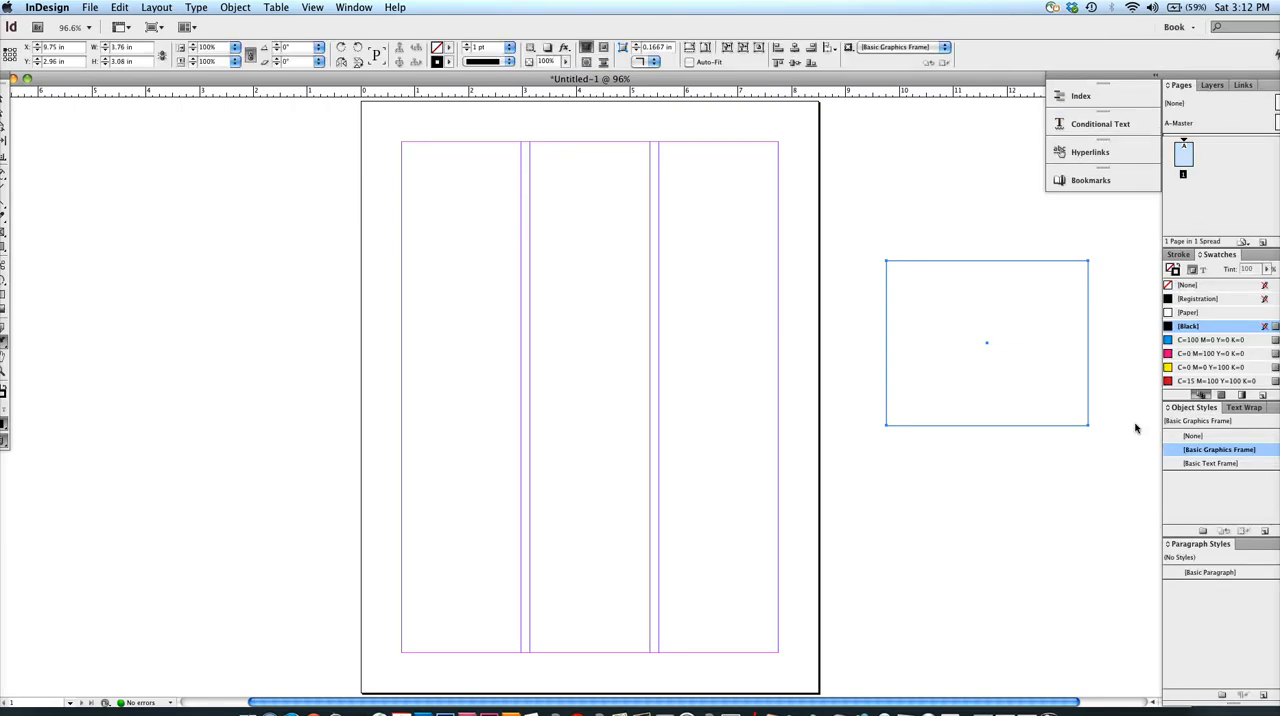
left_click(1178, 27)
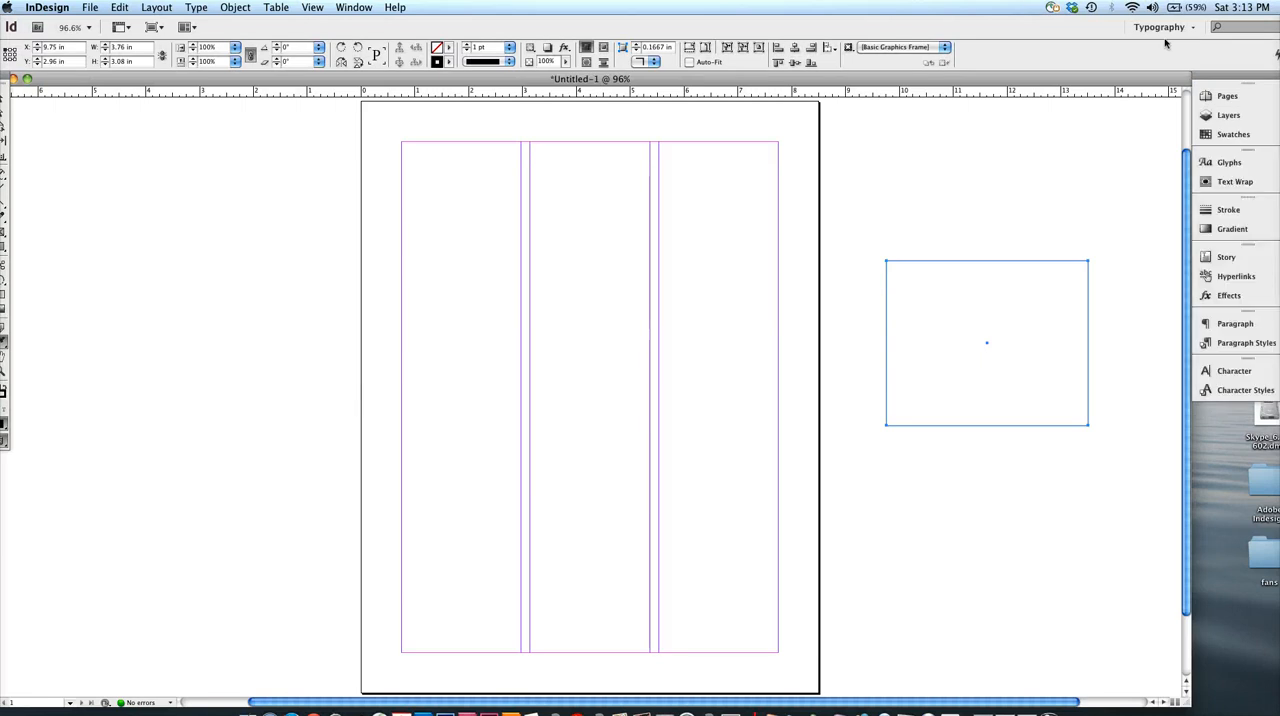
left_click(1160, 26)
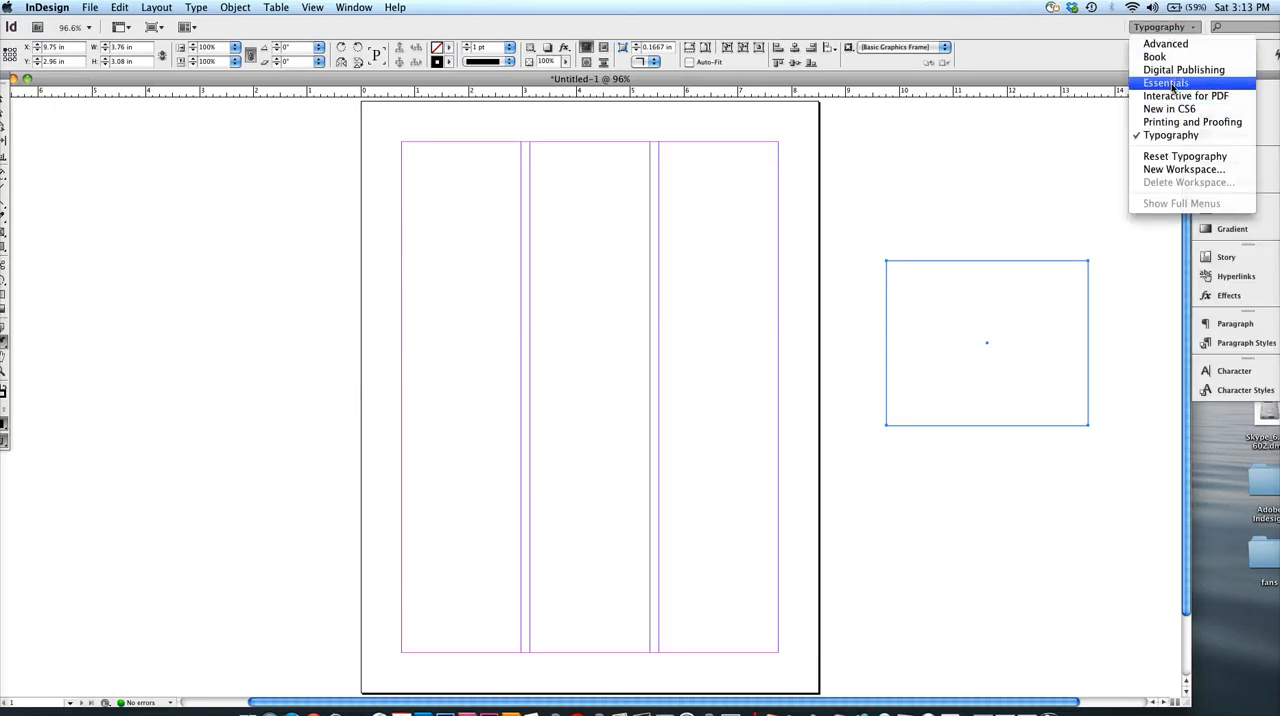
left_click(1166, 83)
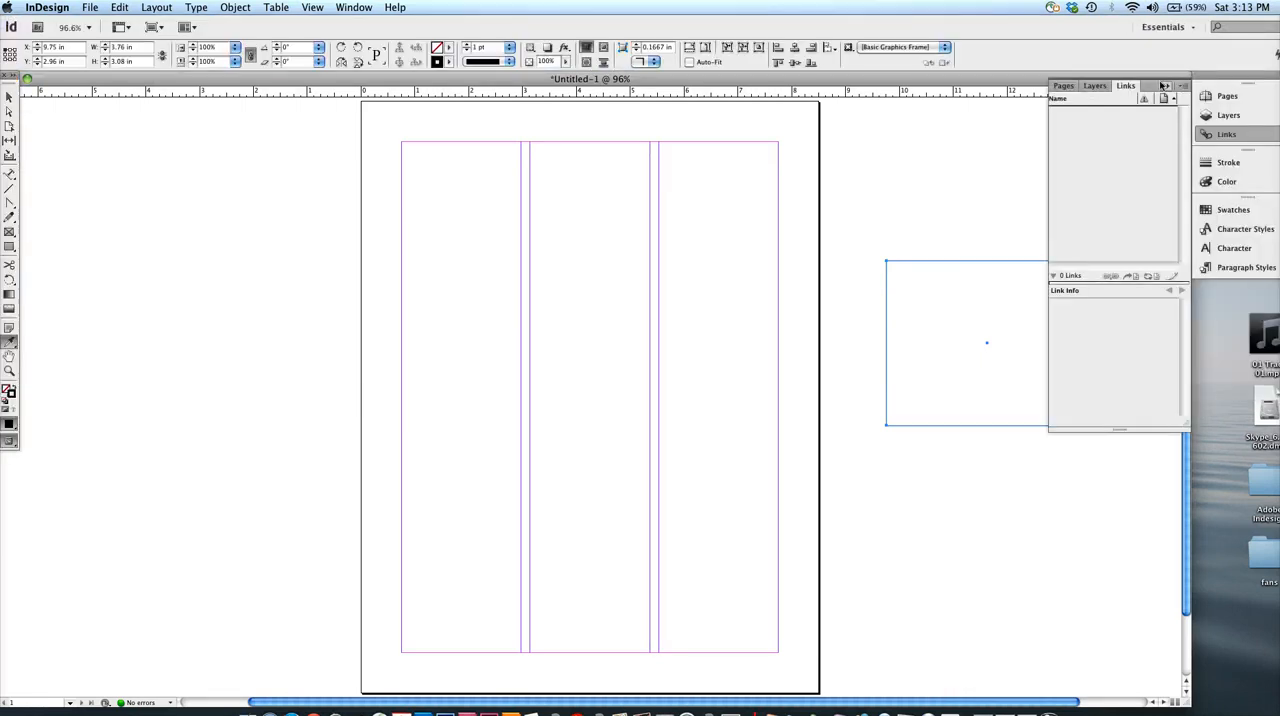